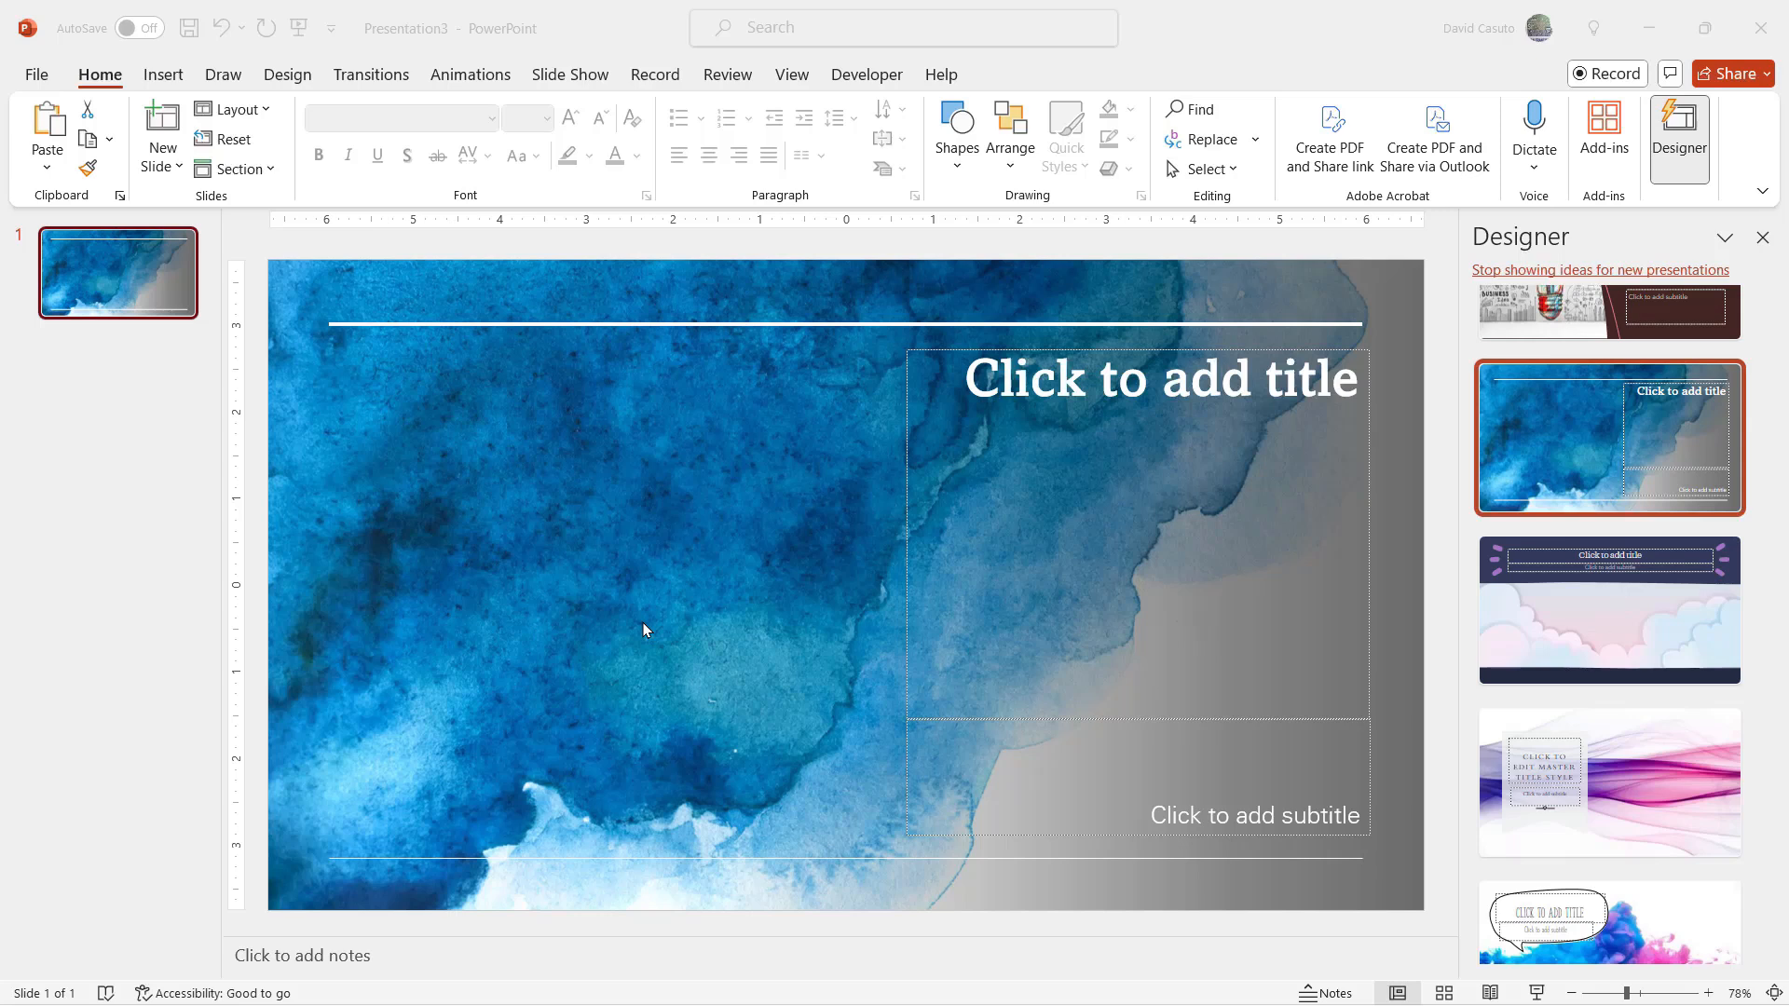
{"action": "mouse_move", "coordinate": [559, 550]}
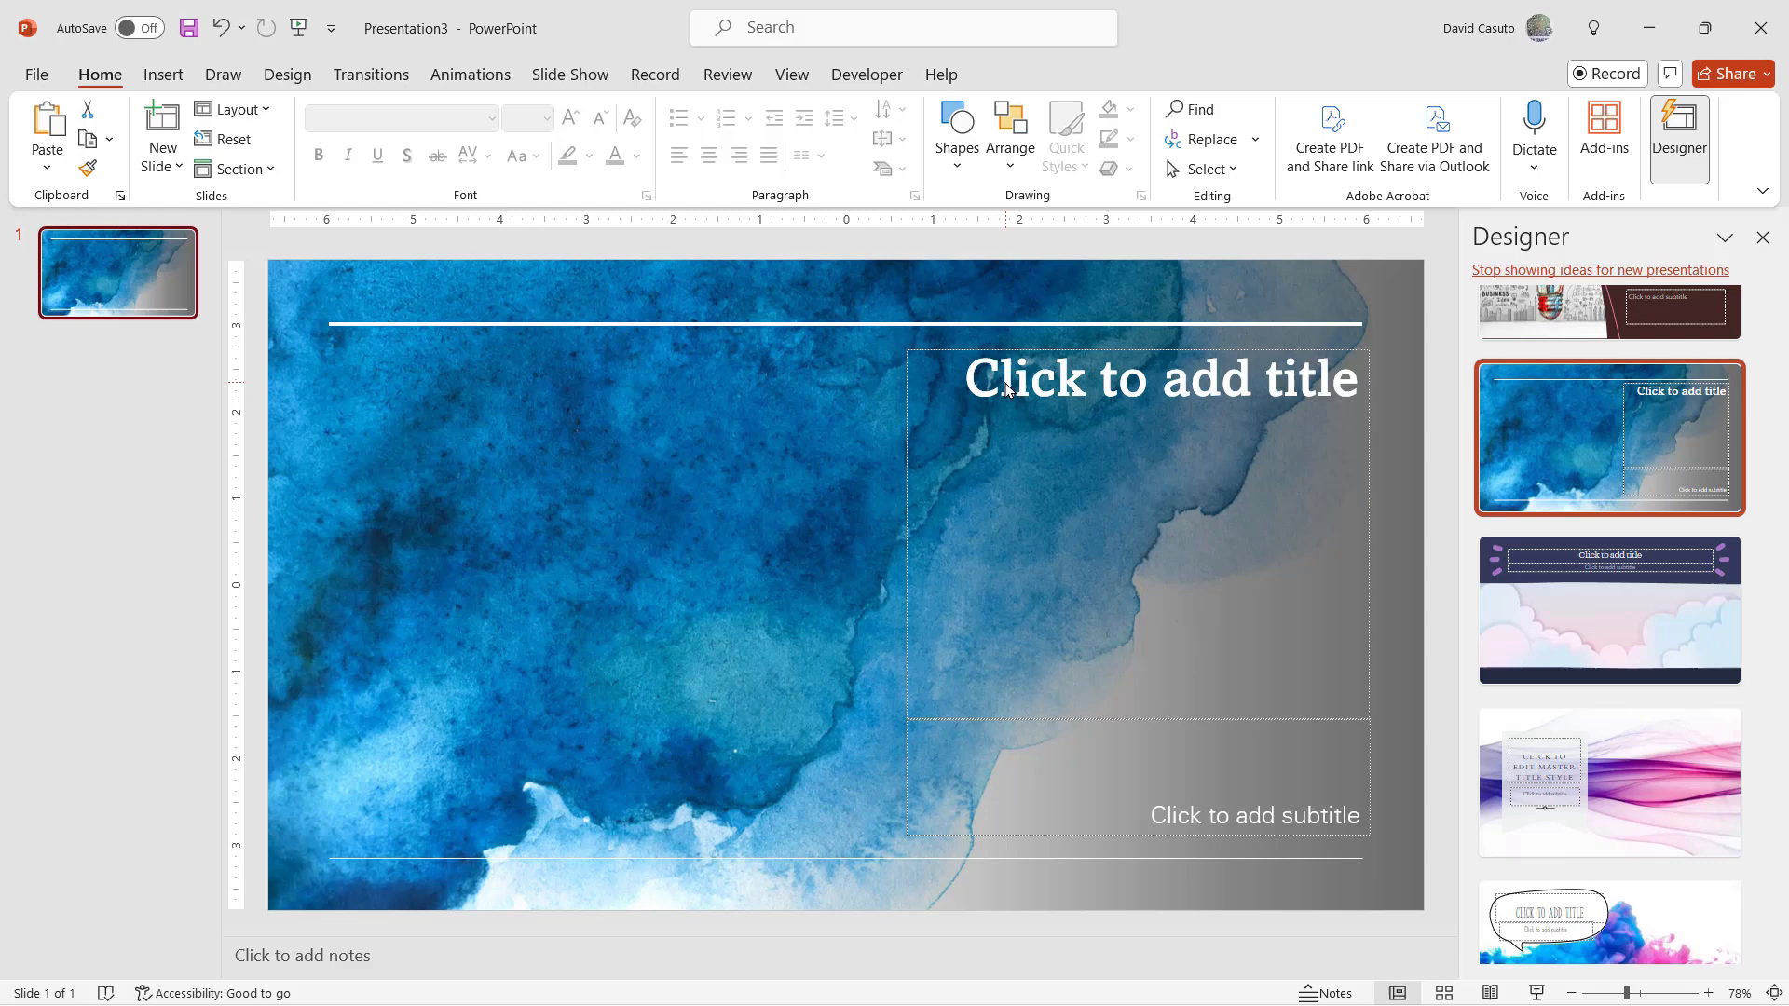
- Type 'Intro to Artificial Intelligence' as the slide title and 'How, What and Why' as subtitle
{"action": "left_click", "coordinate": [1162, 377]}
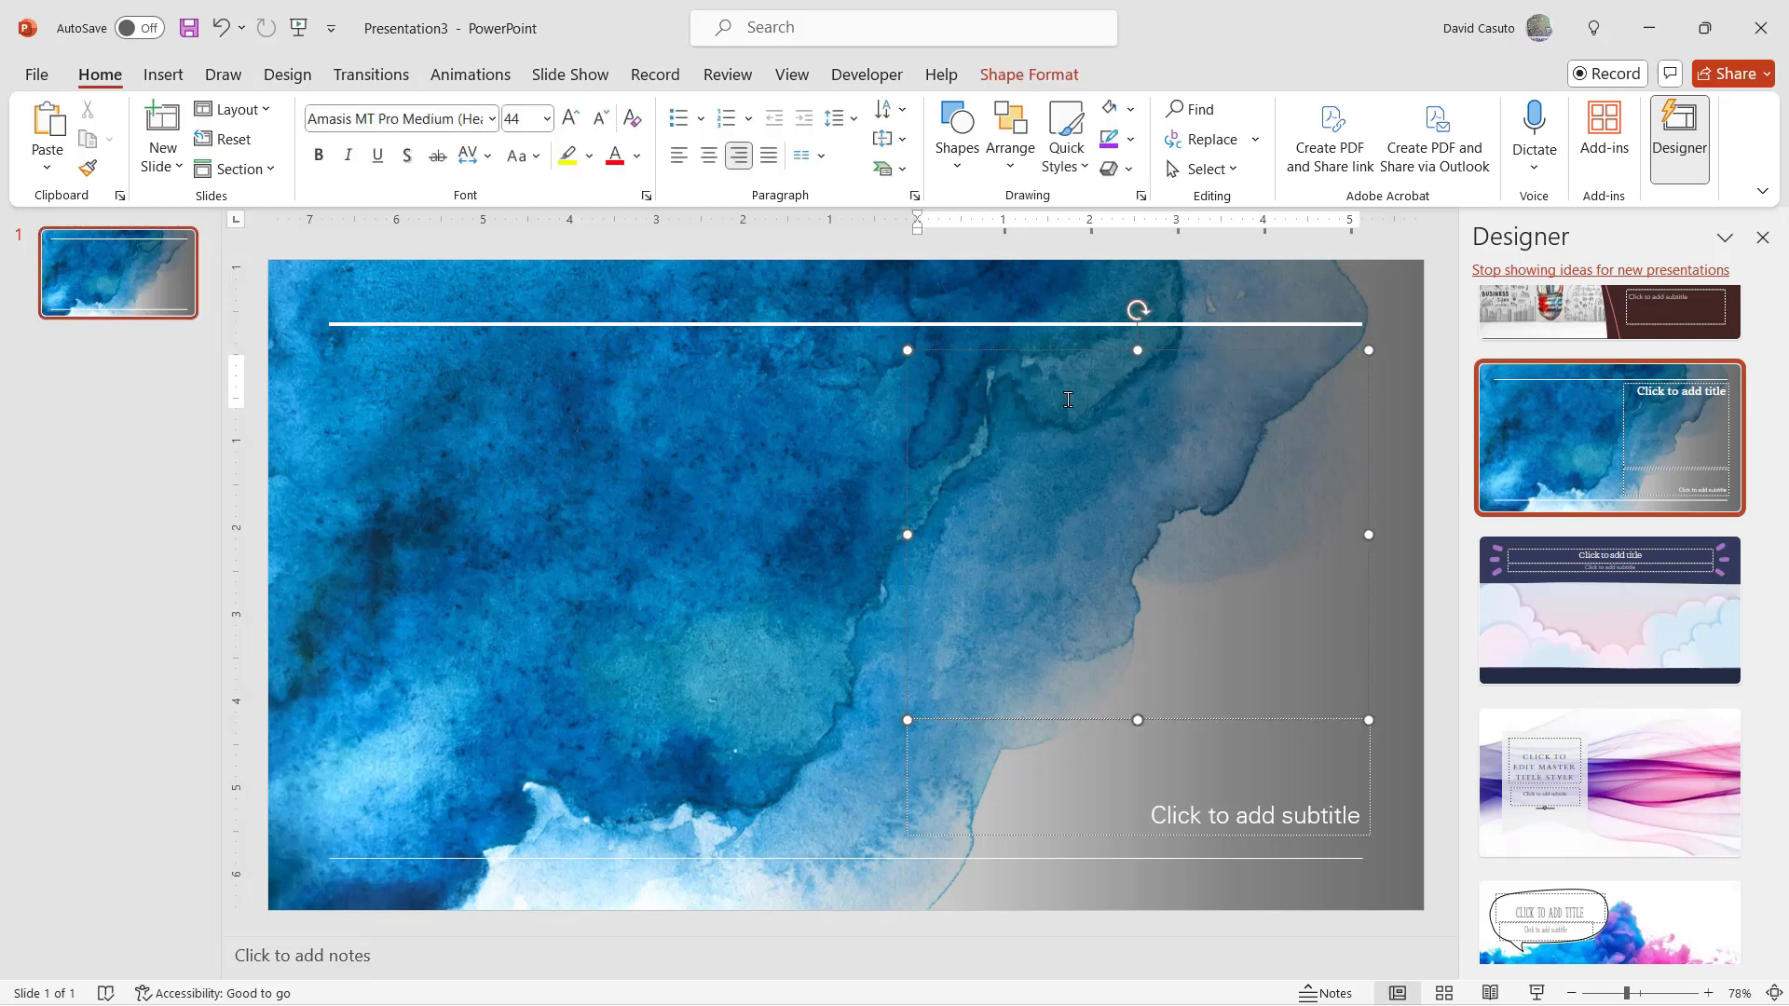
{"action": "type", "text": "Intro to A"}
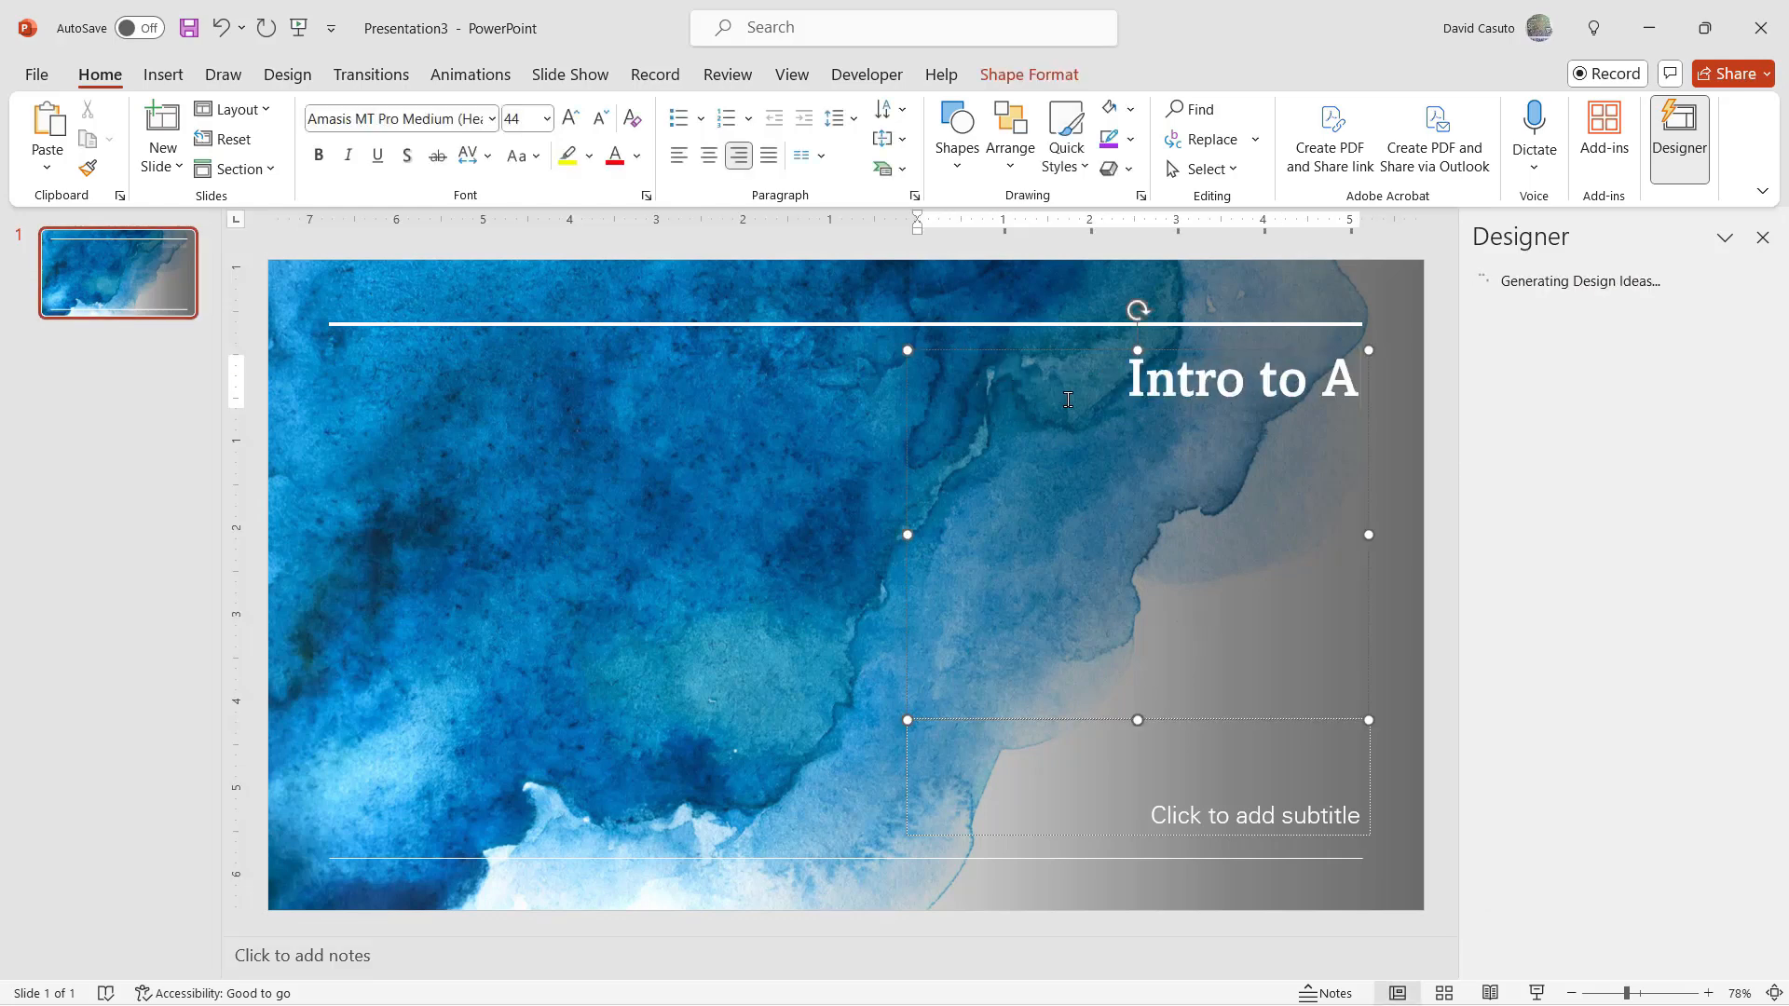
{"action": "type", "text": "rtificial"}
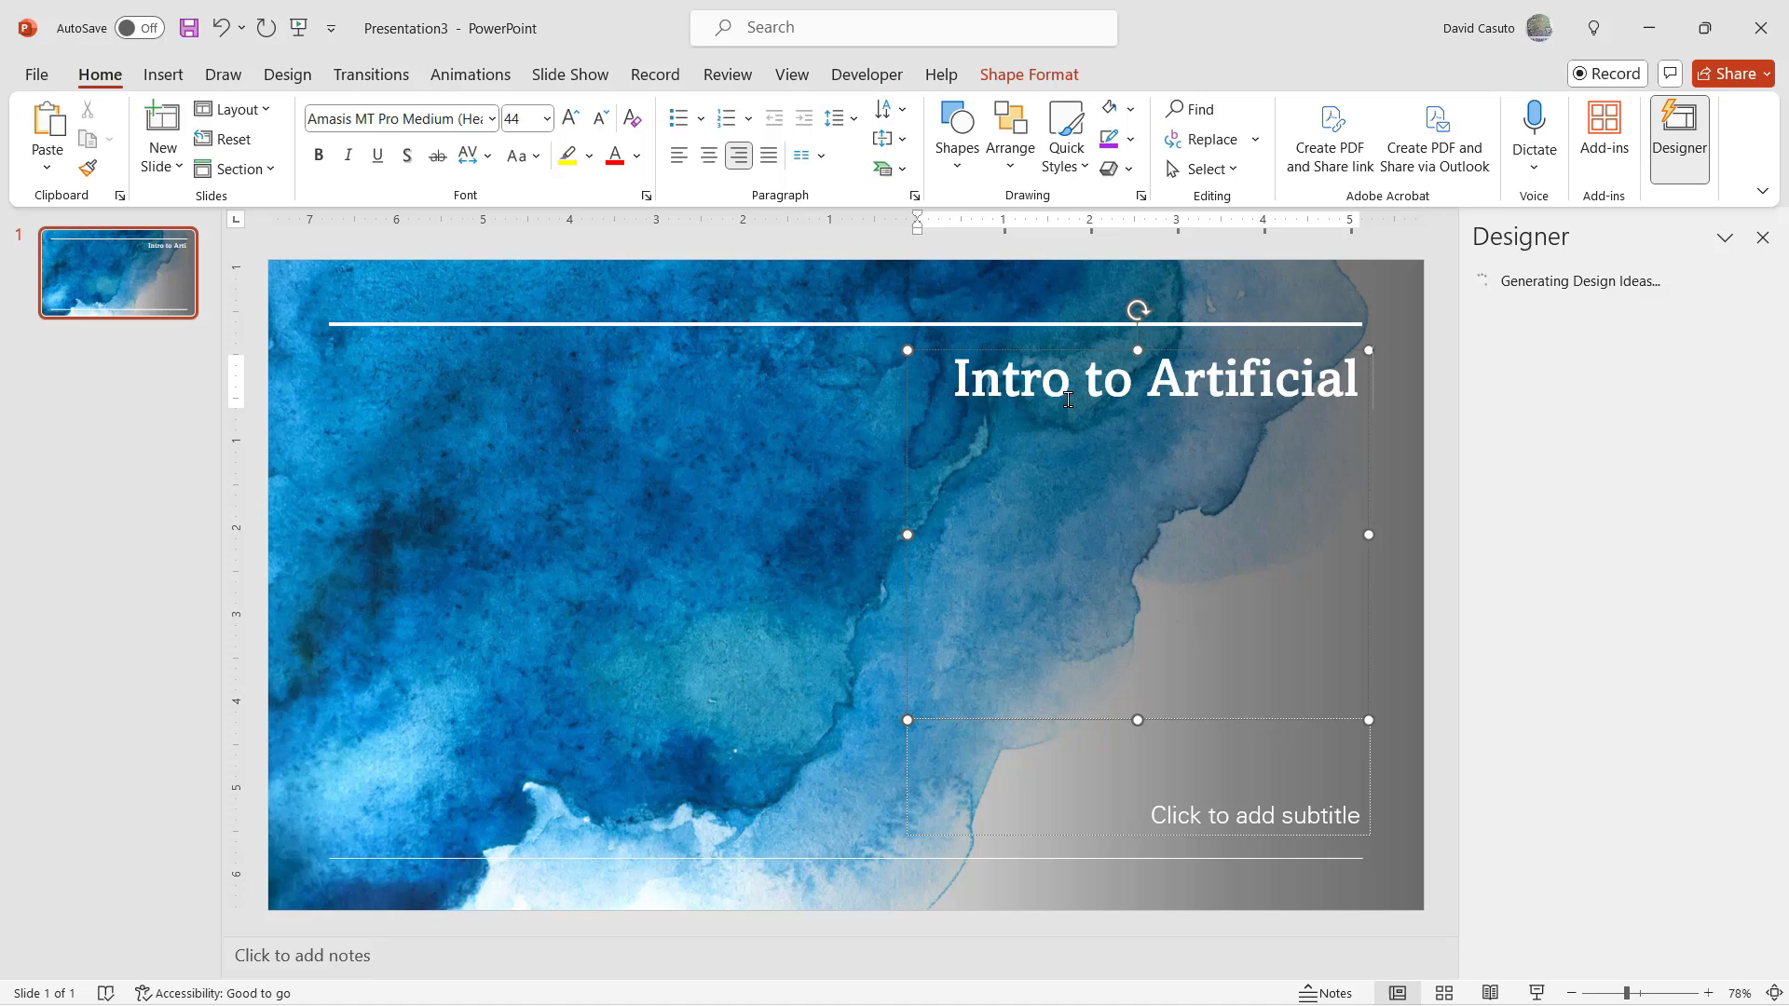
{"action": "type", "text": "Intelligence"}
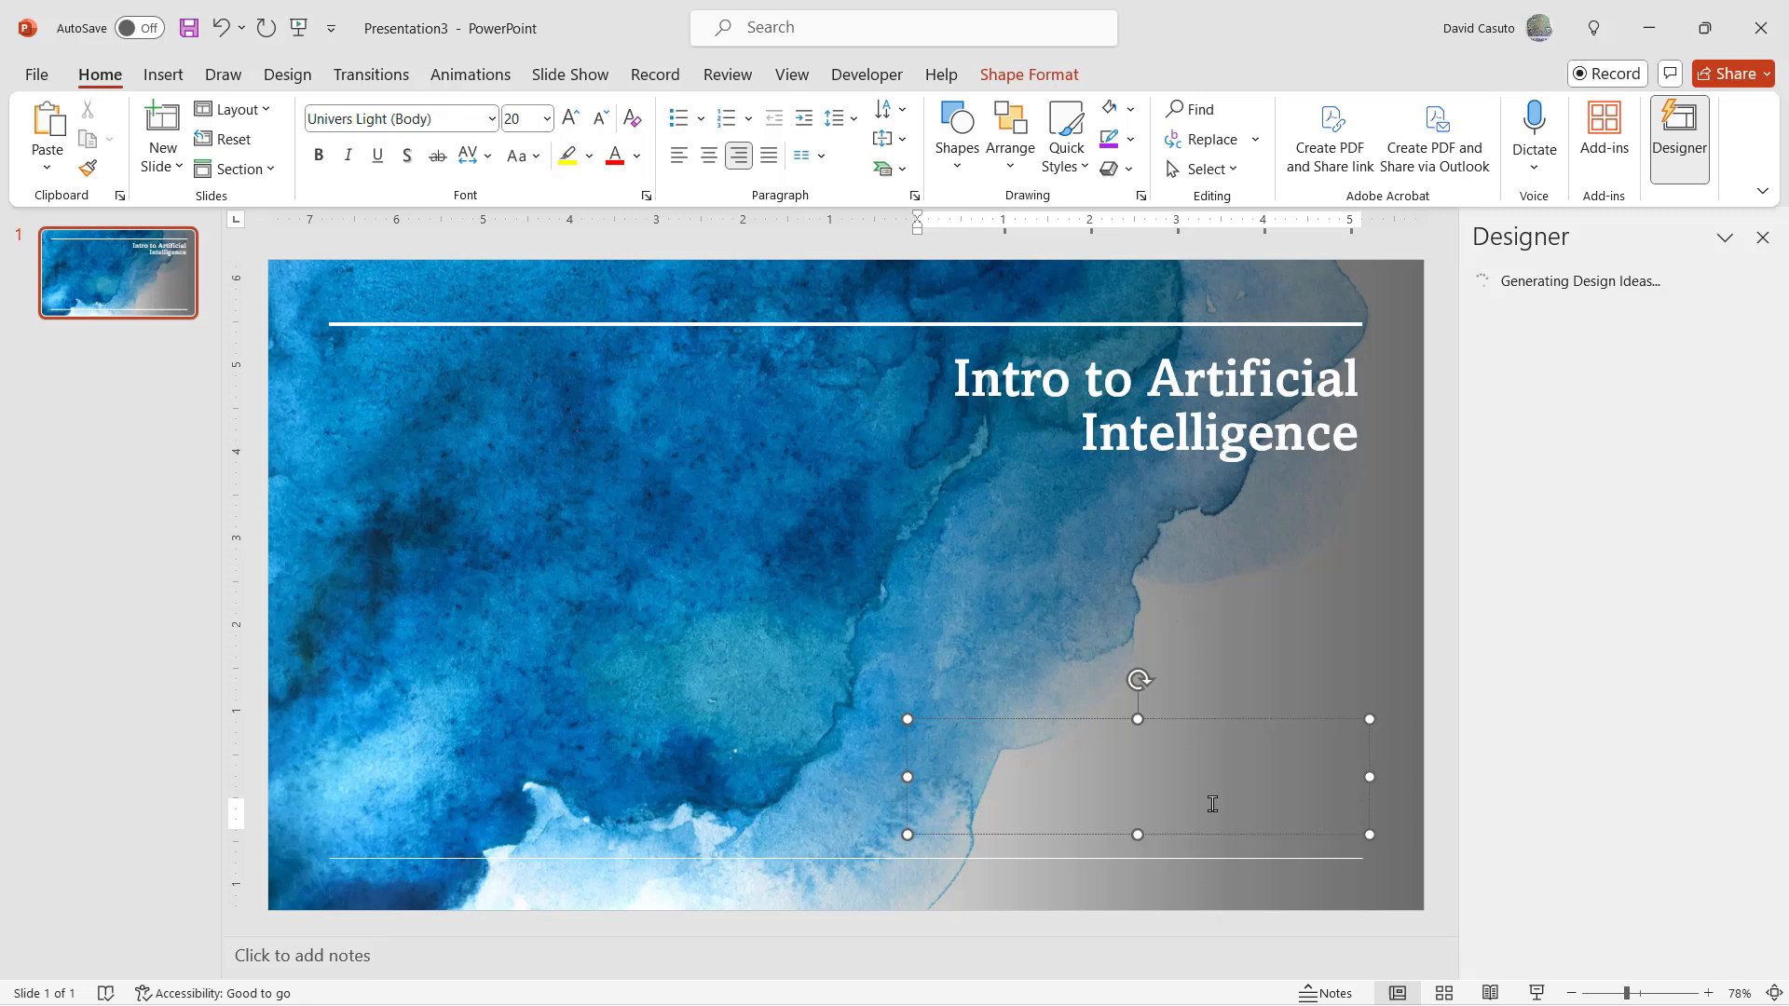
{"action": "type", "text": "How, What a"}
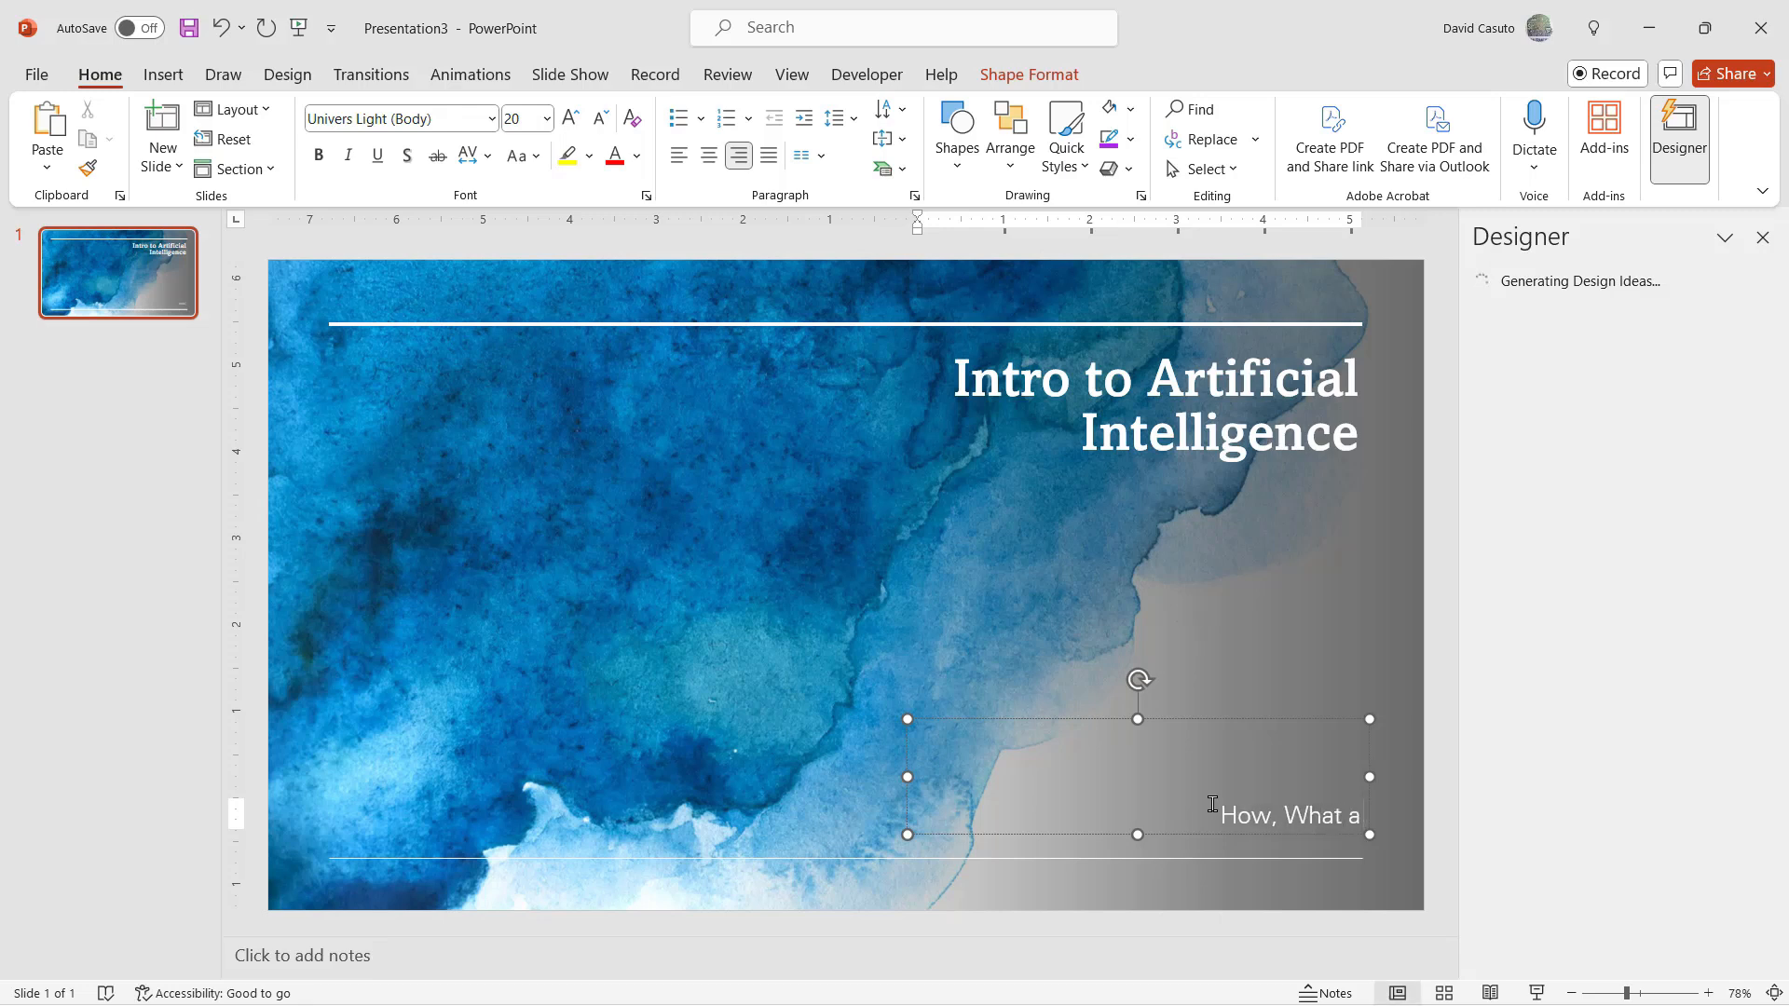
{"action": "type", "text": "nd Why"}
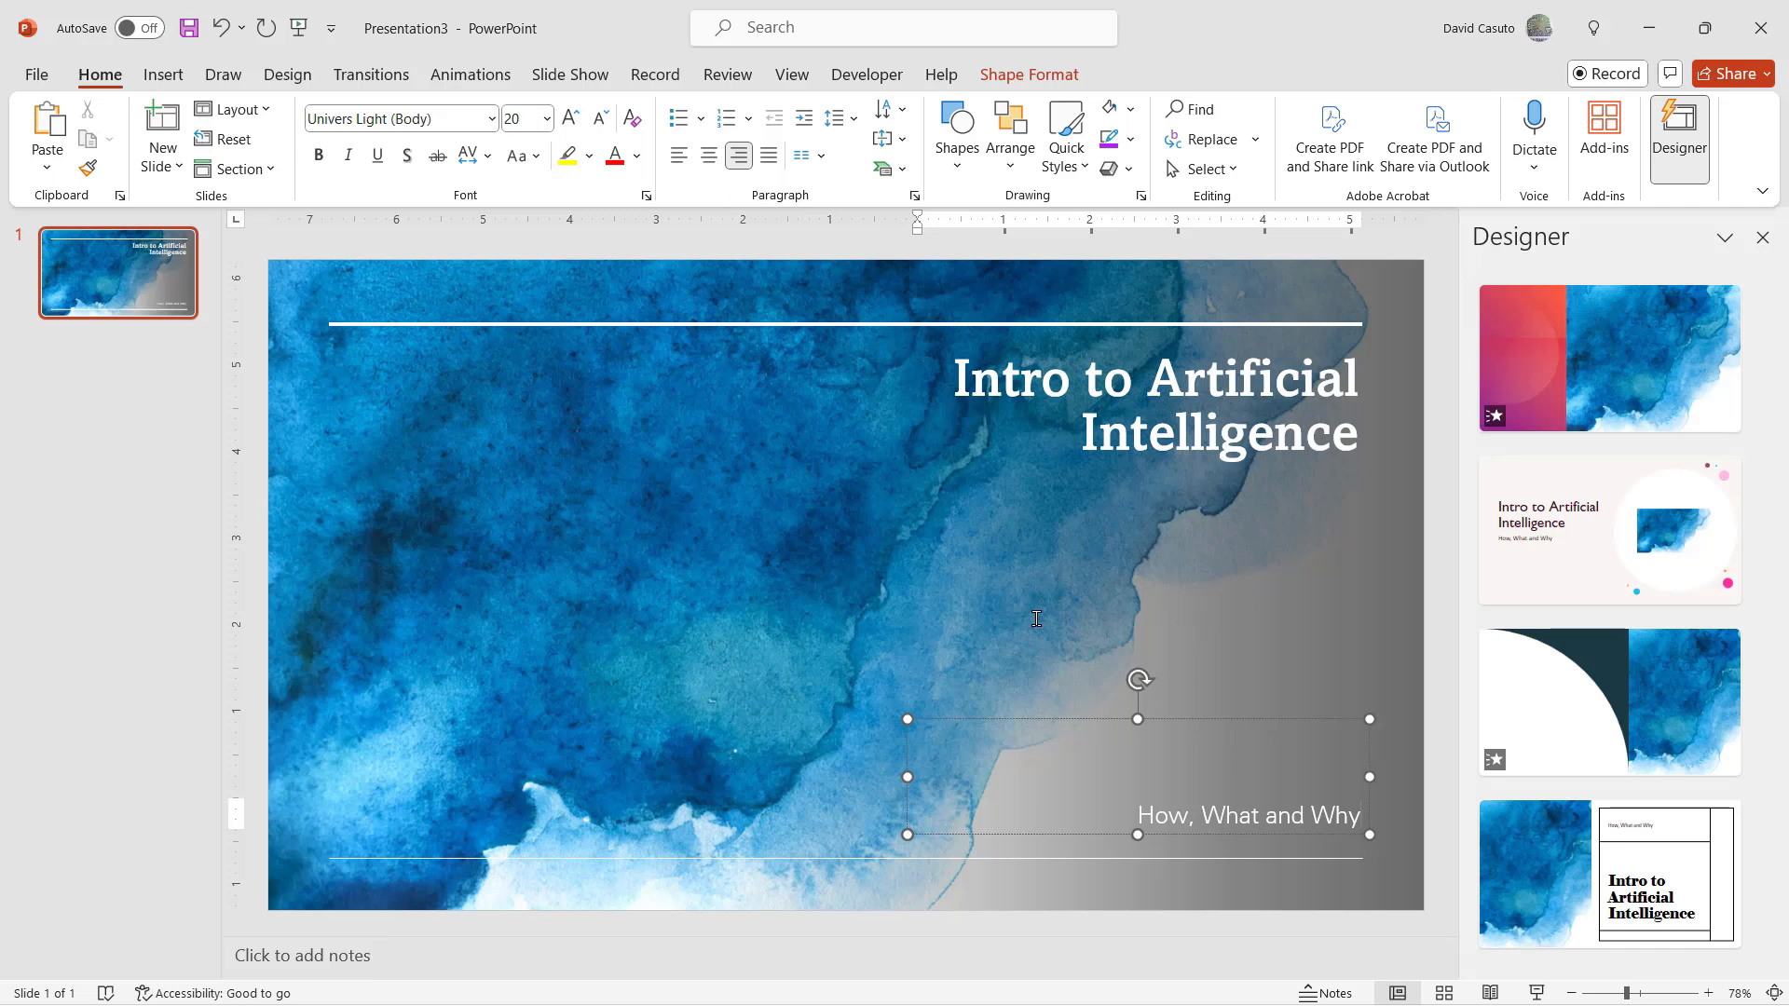
{"action": "mouse_move", "coordinate": [1040, 616]}
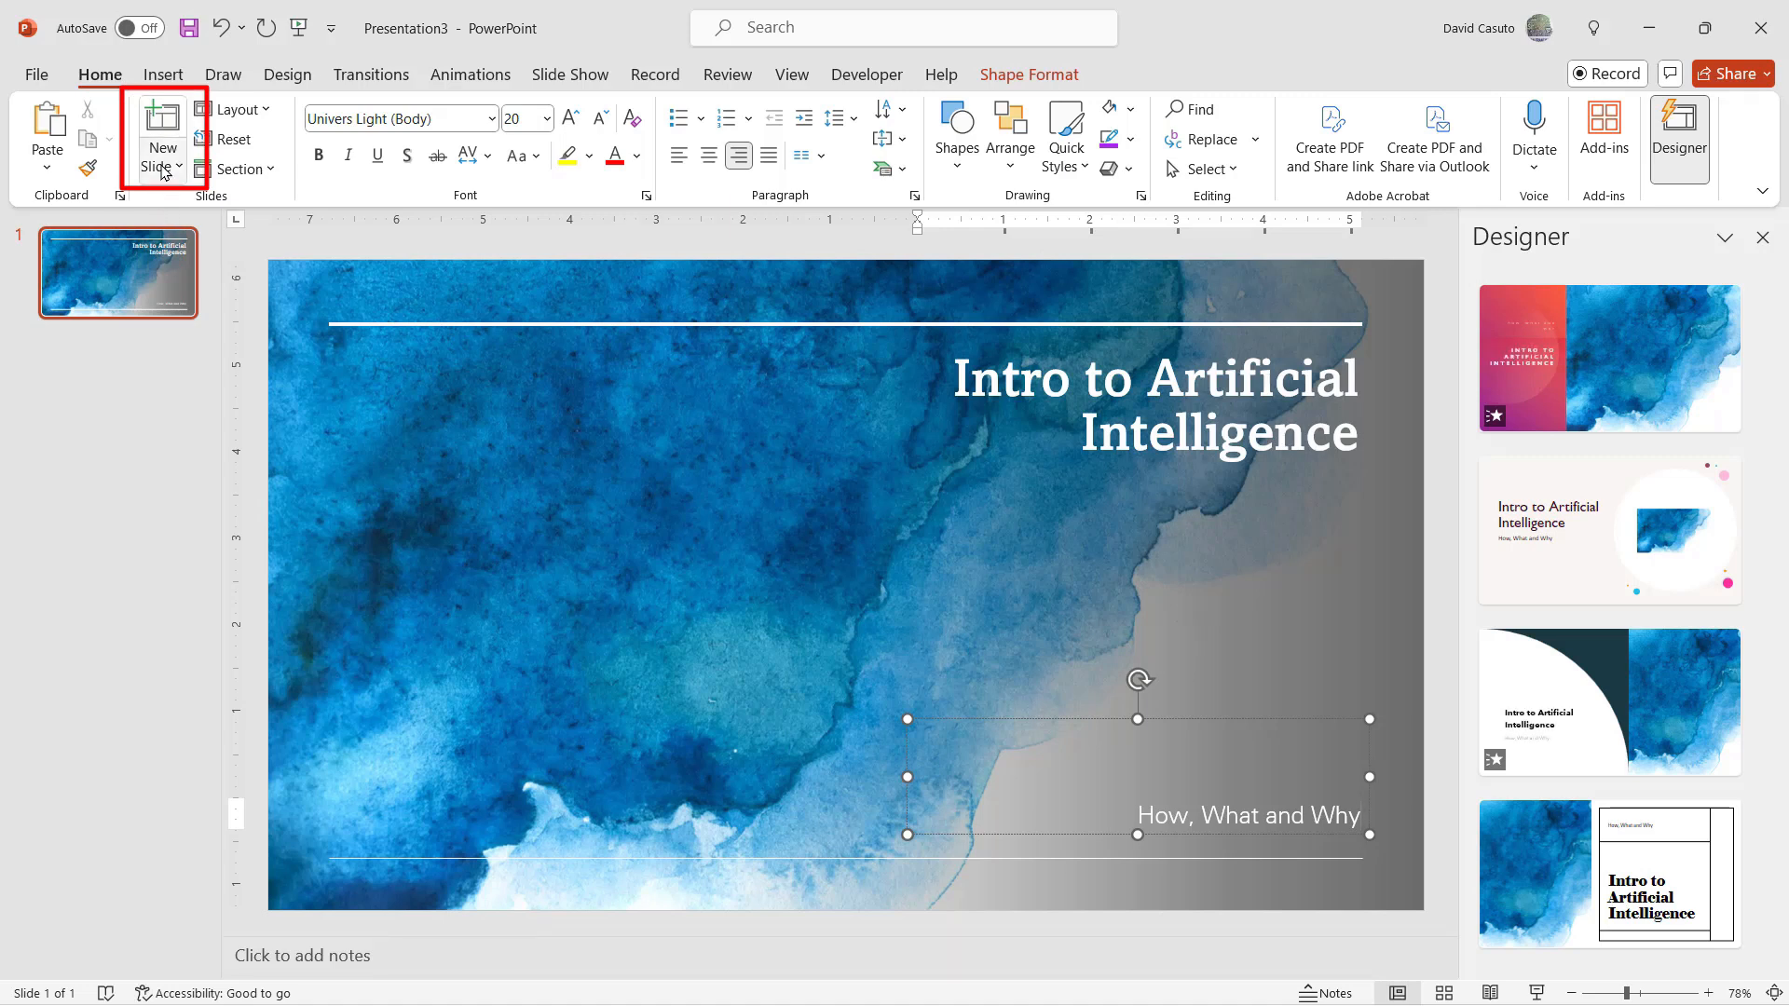
{"action": "mouse_move", "coordinate": [160, 121]}
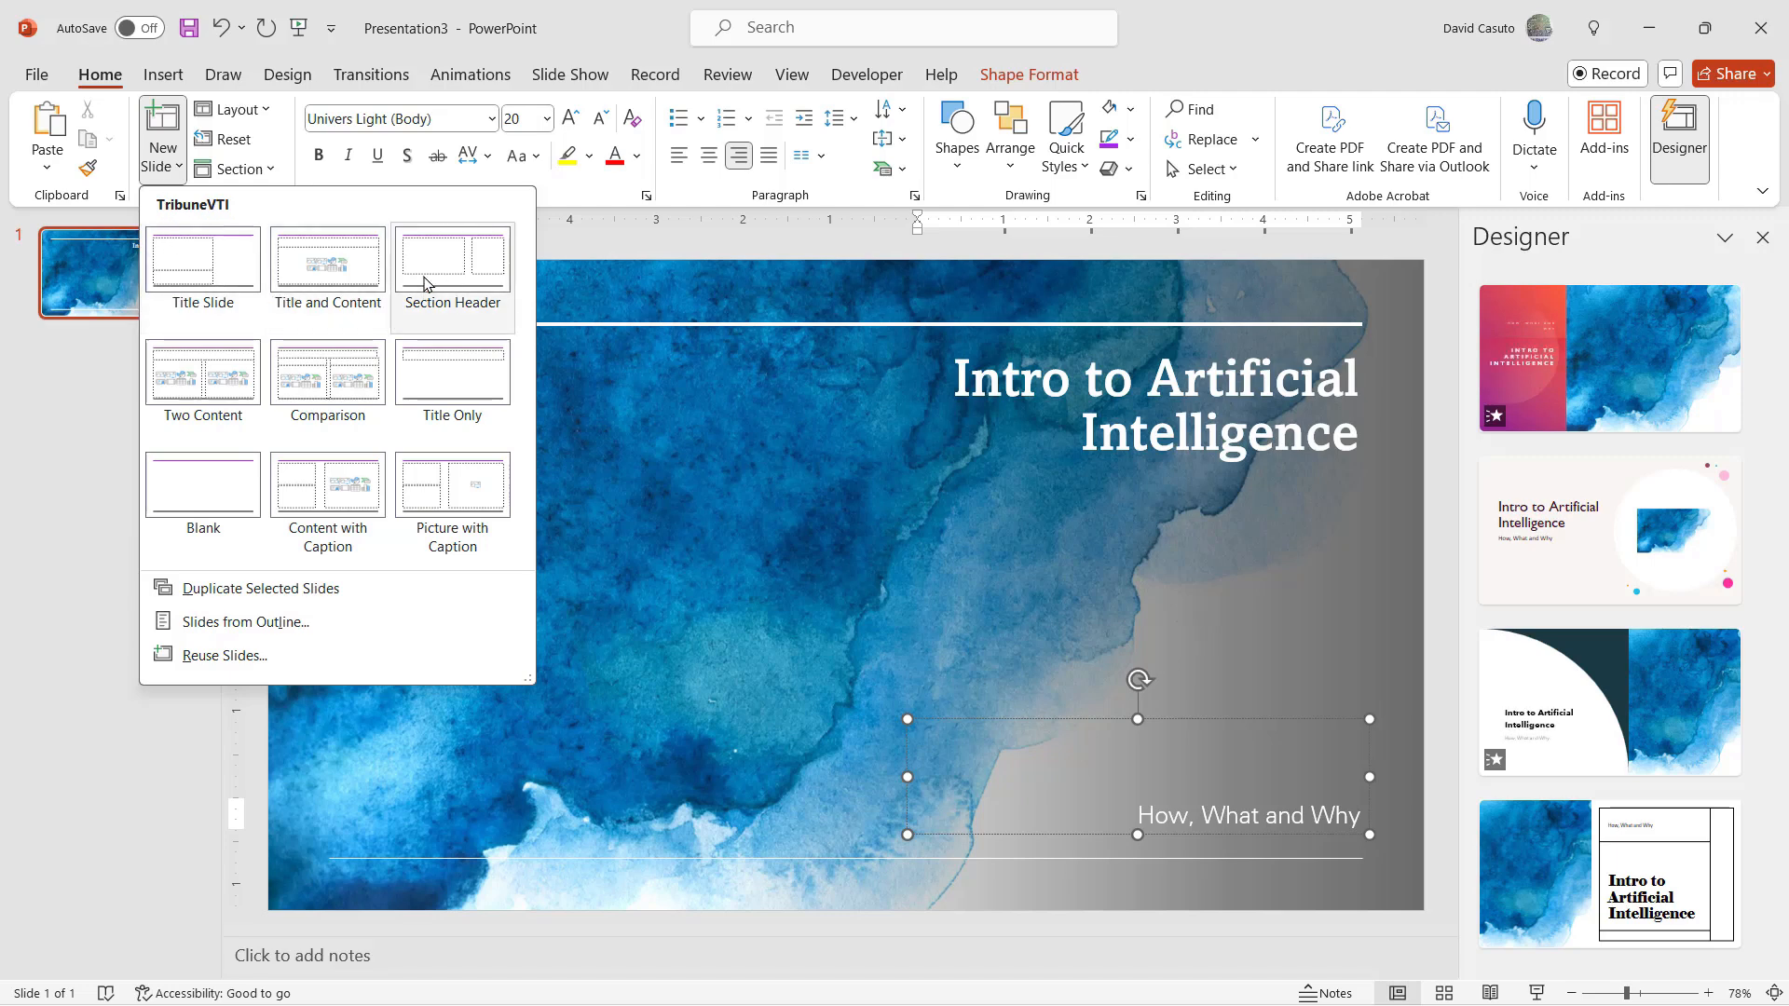
- Add new slides with Section Header, Title and Content, and Two Content layouts
{"action": "left_click", "coordinate": [327, 260]}
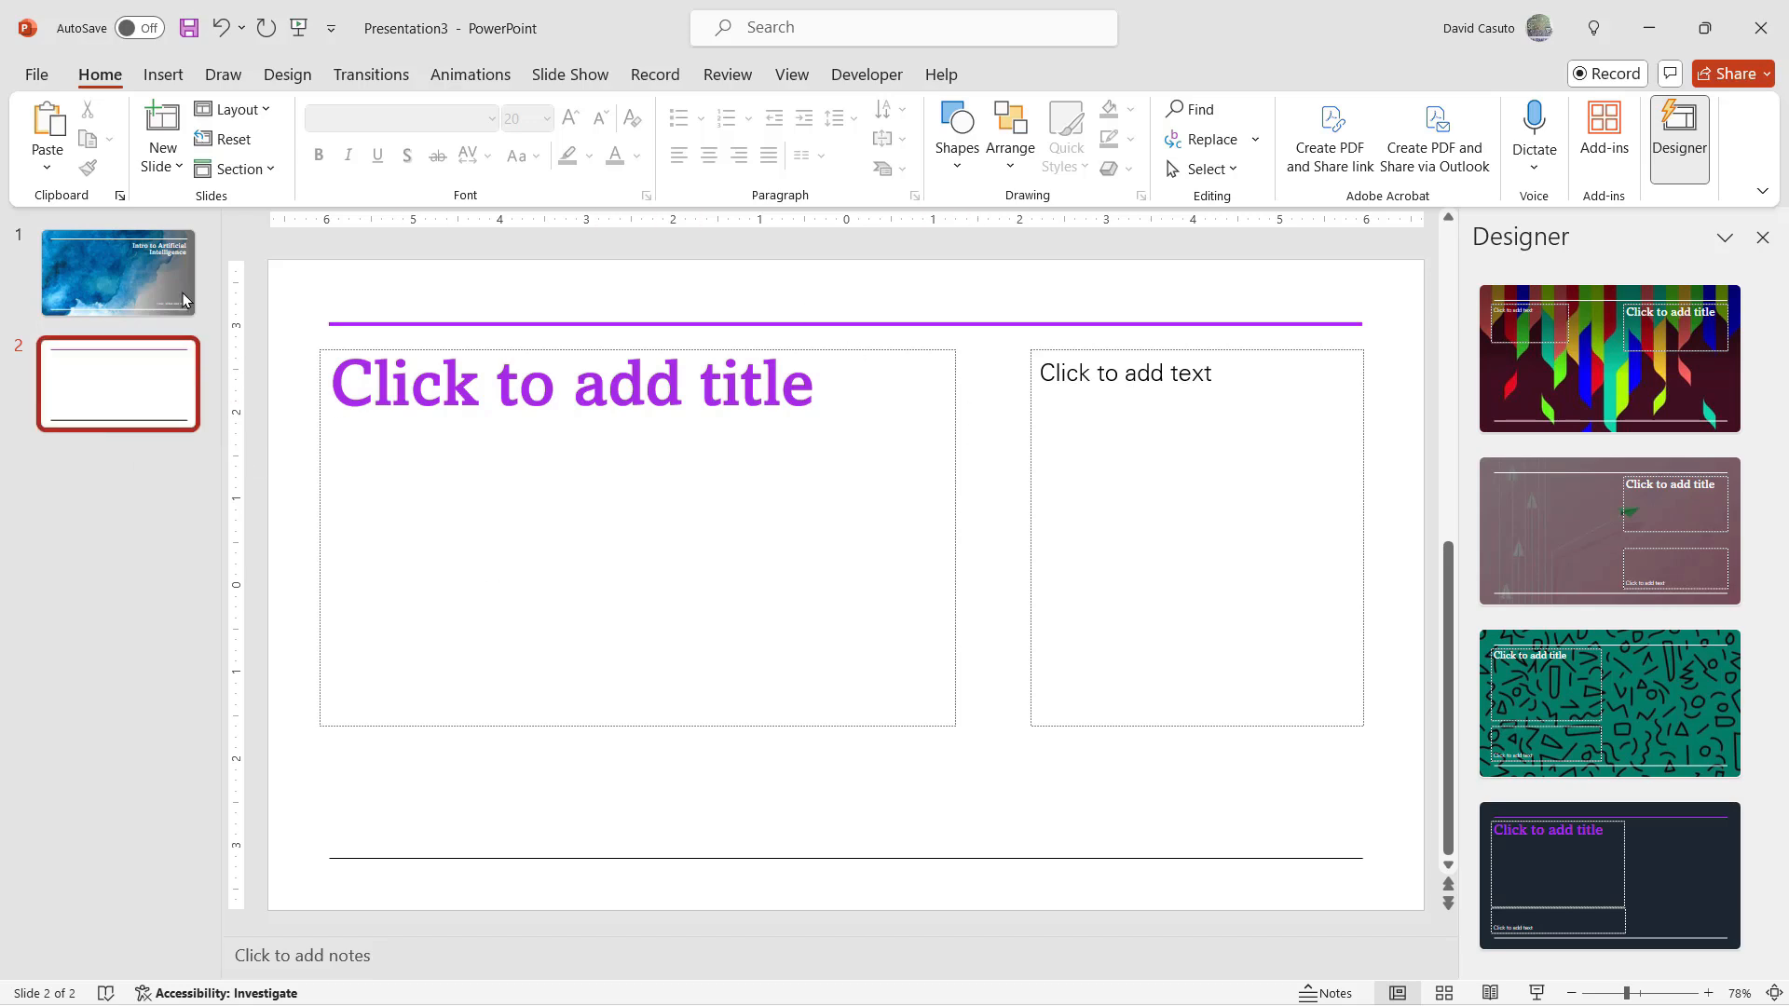
{"action": "left_click", "coordinate": [160, 135]}
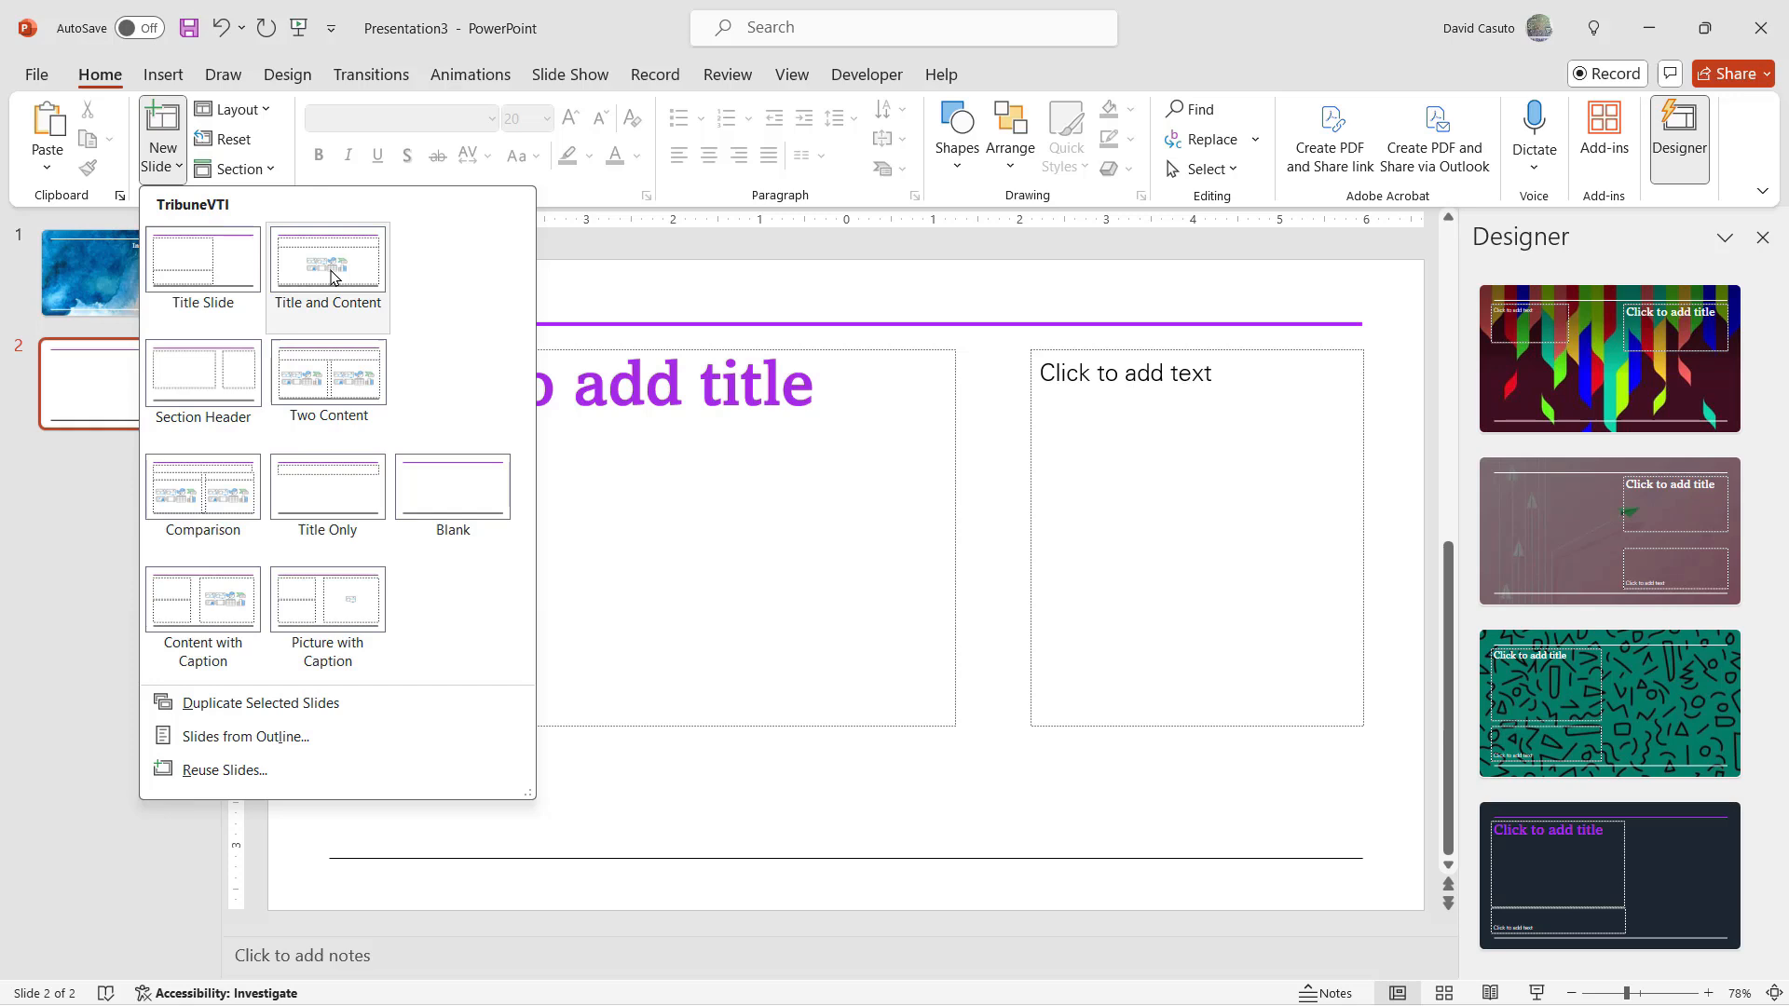
{"action": "left_click", "coordinate": [327, 259]}
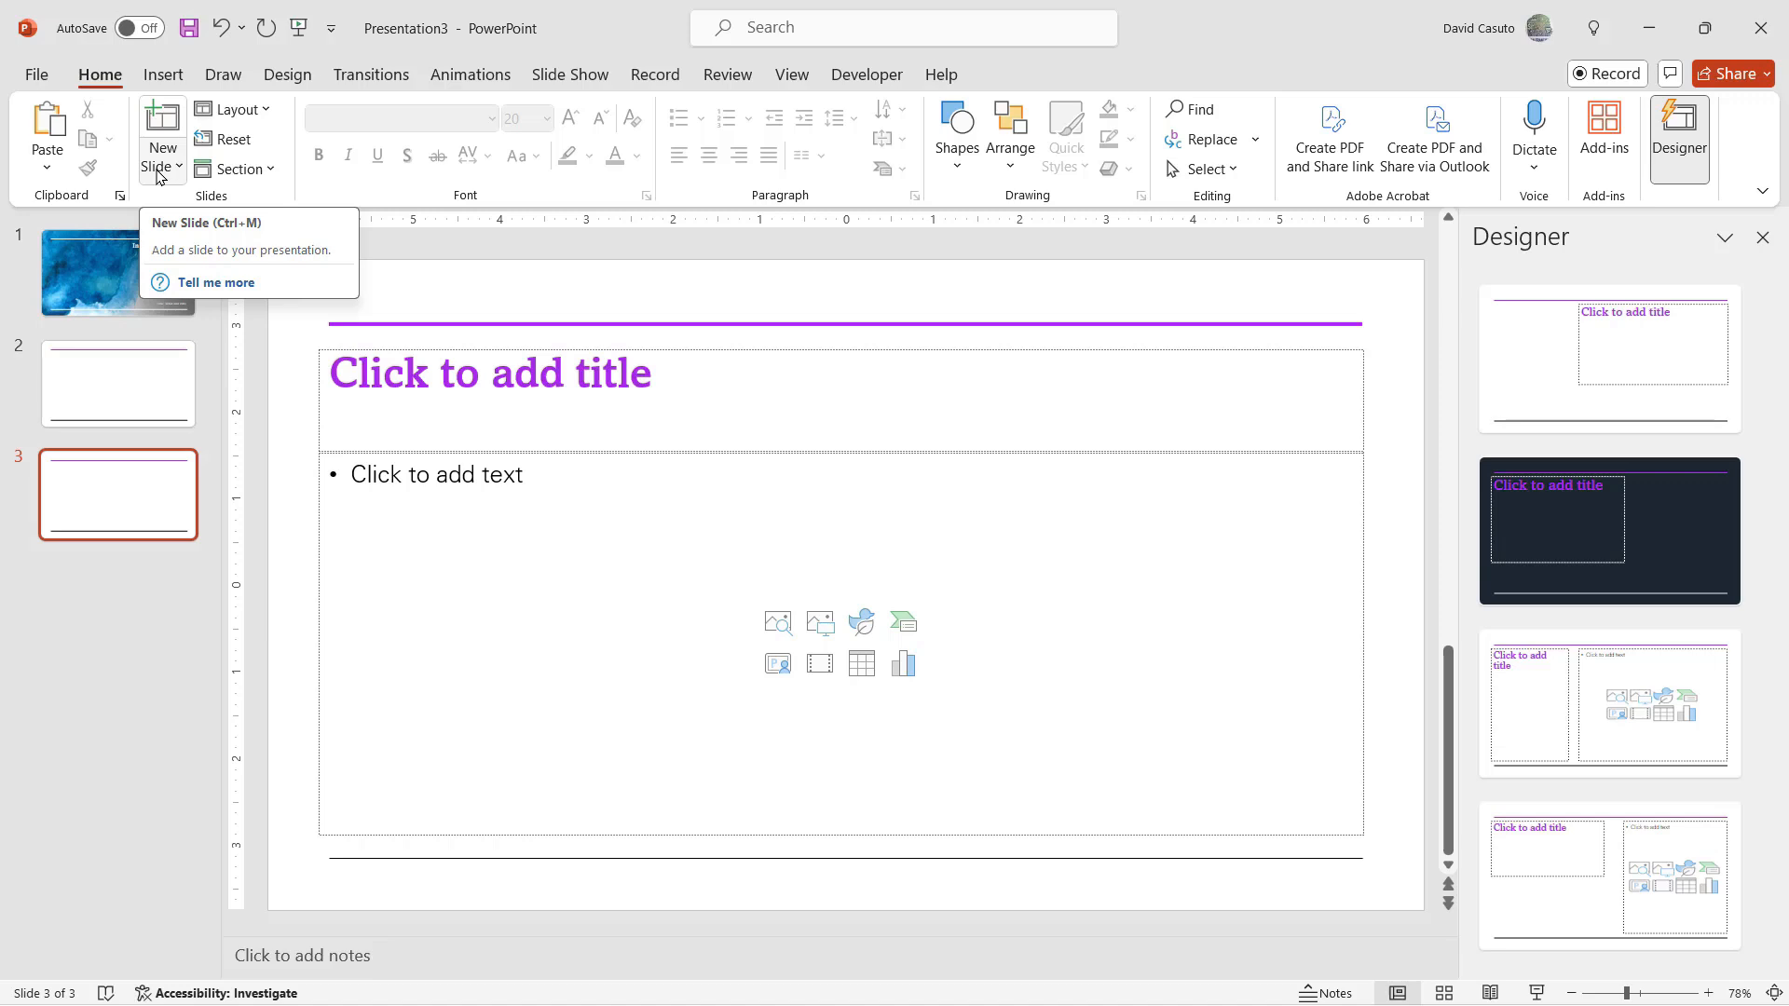
{"action": "key", "text": "Ctrl+M"}
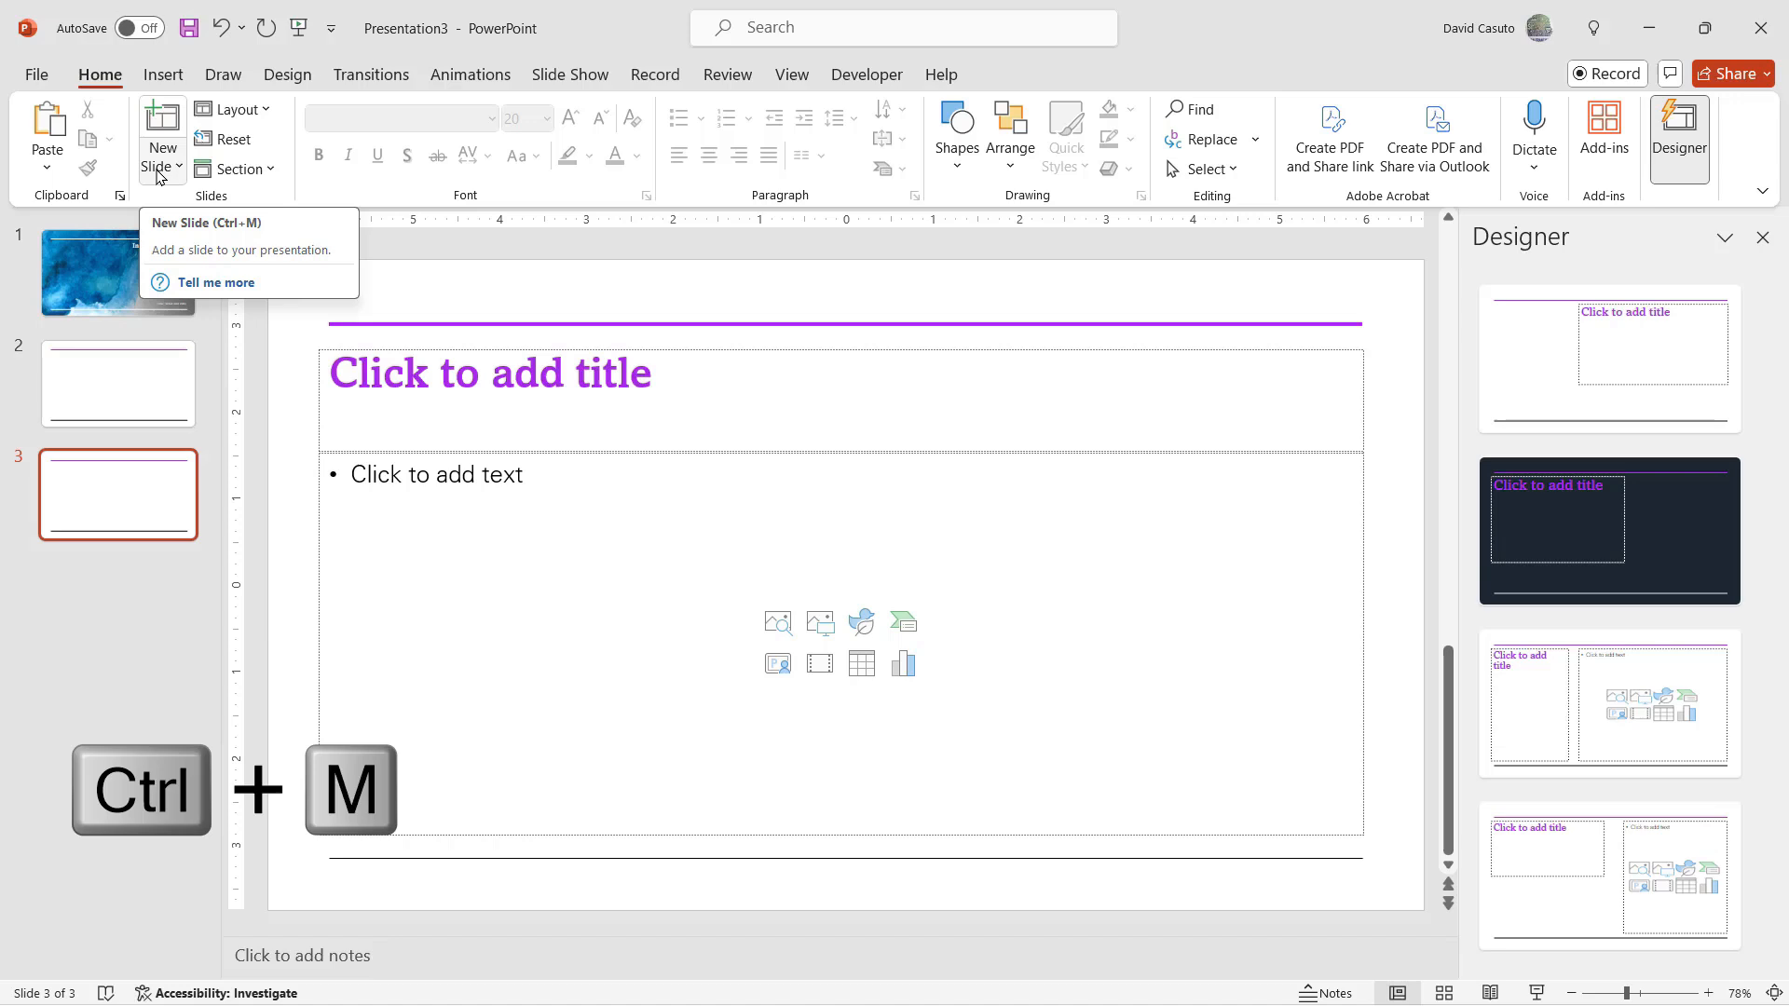
{"action": "left_click", "coordinate": [162, 163]}
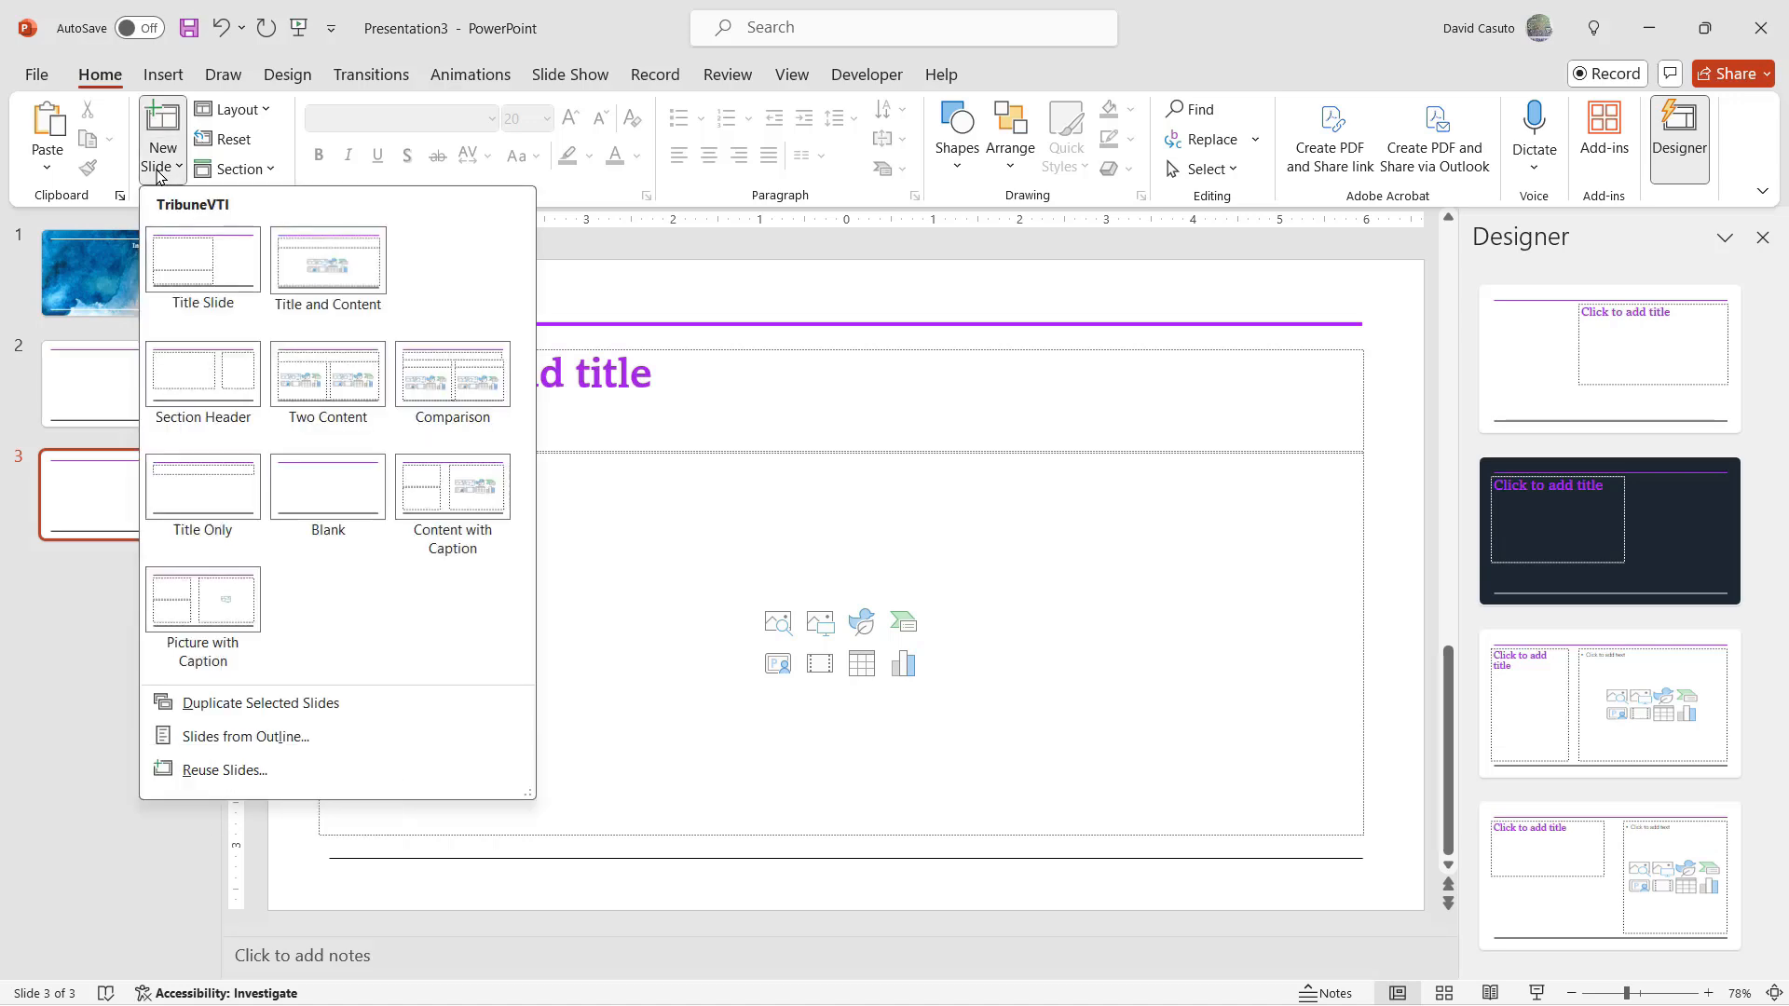
{"action": "mouse_move", "coordinate": [345, 384]}
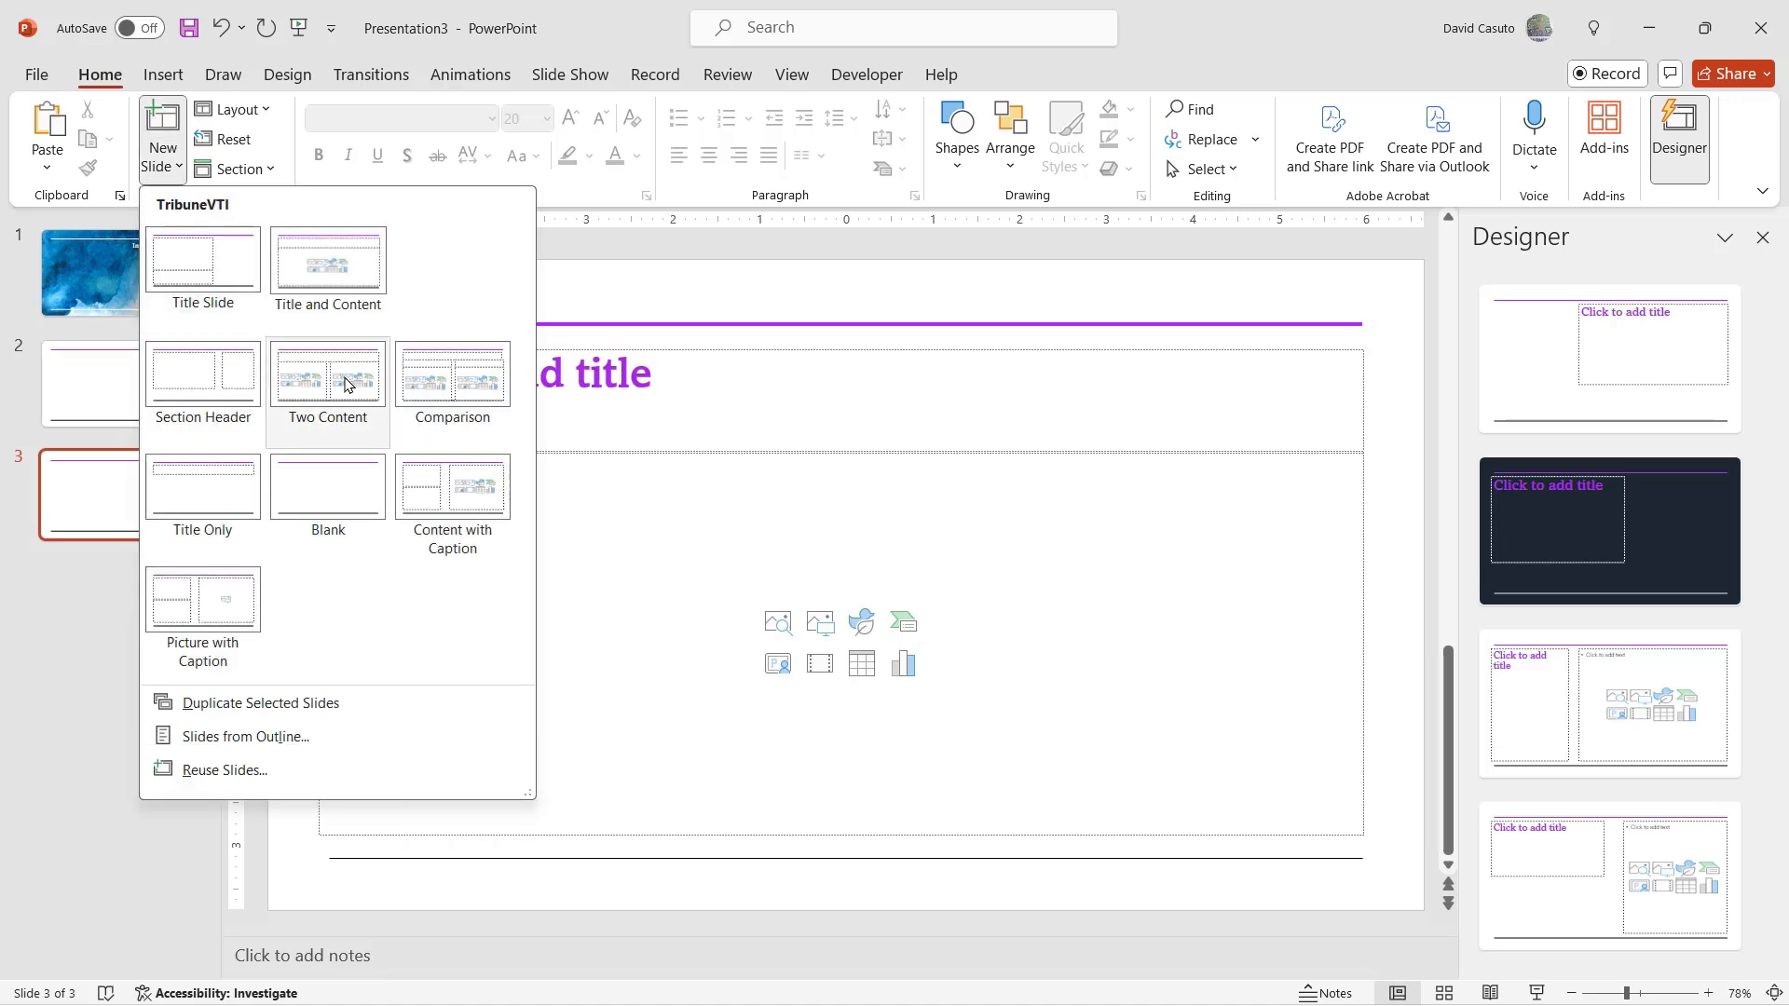
{"action": "left_click", "coordinate": [327, 374]}
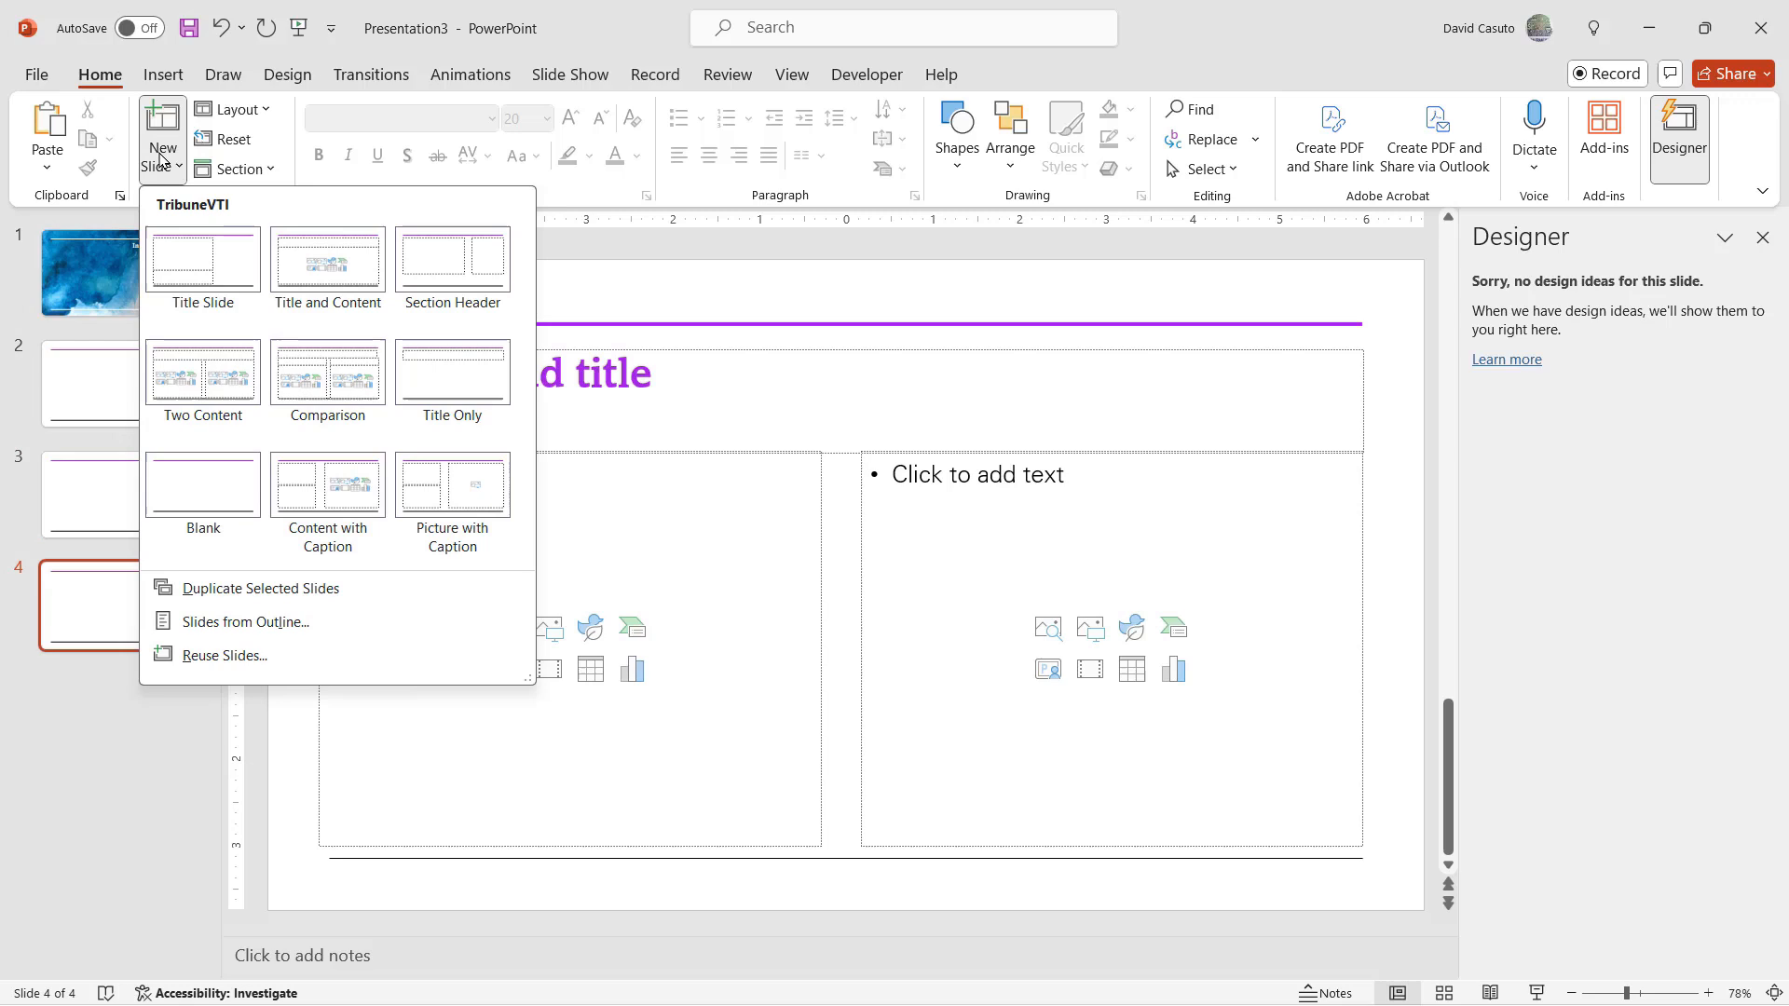
{"action": "mouse_move", "coordinate": [170, 406]}
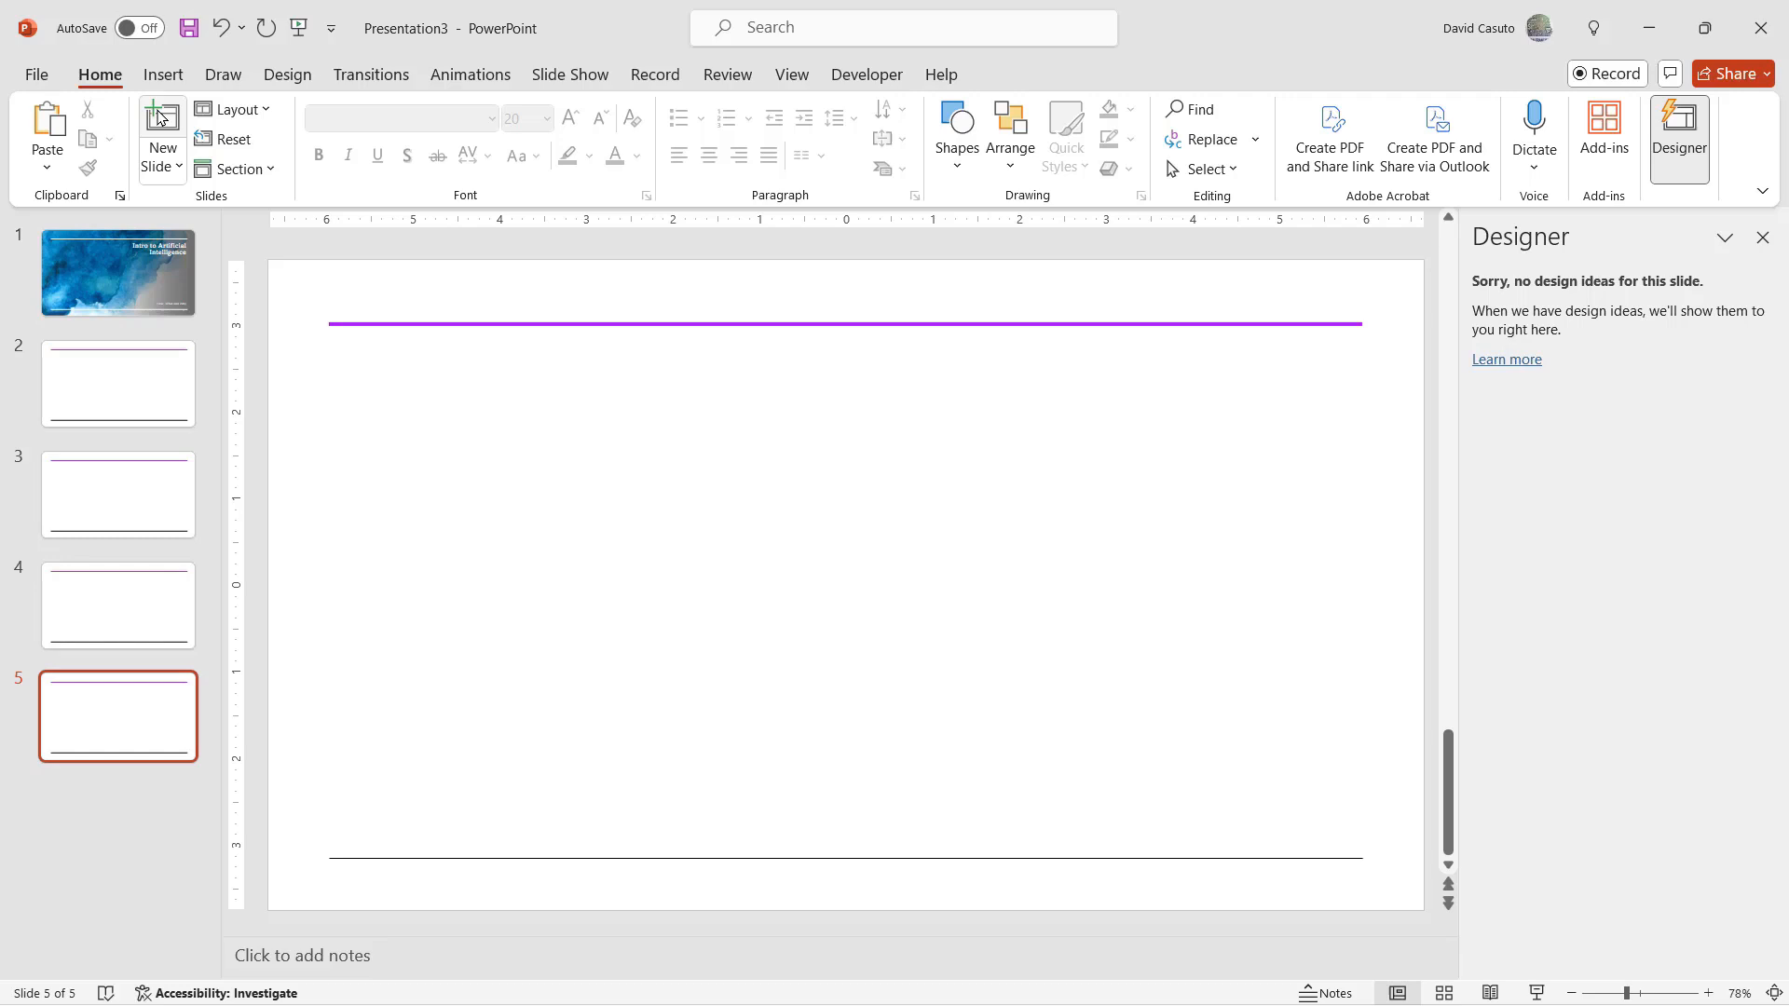
- Add two more slides to bring the deck to eight slides
{"action": "left_click", "coordinate": [162, 130]}
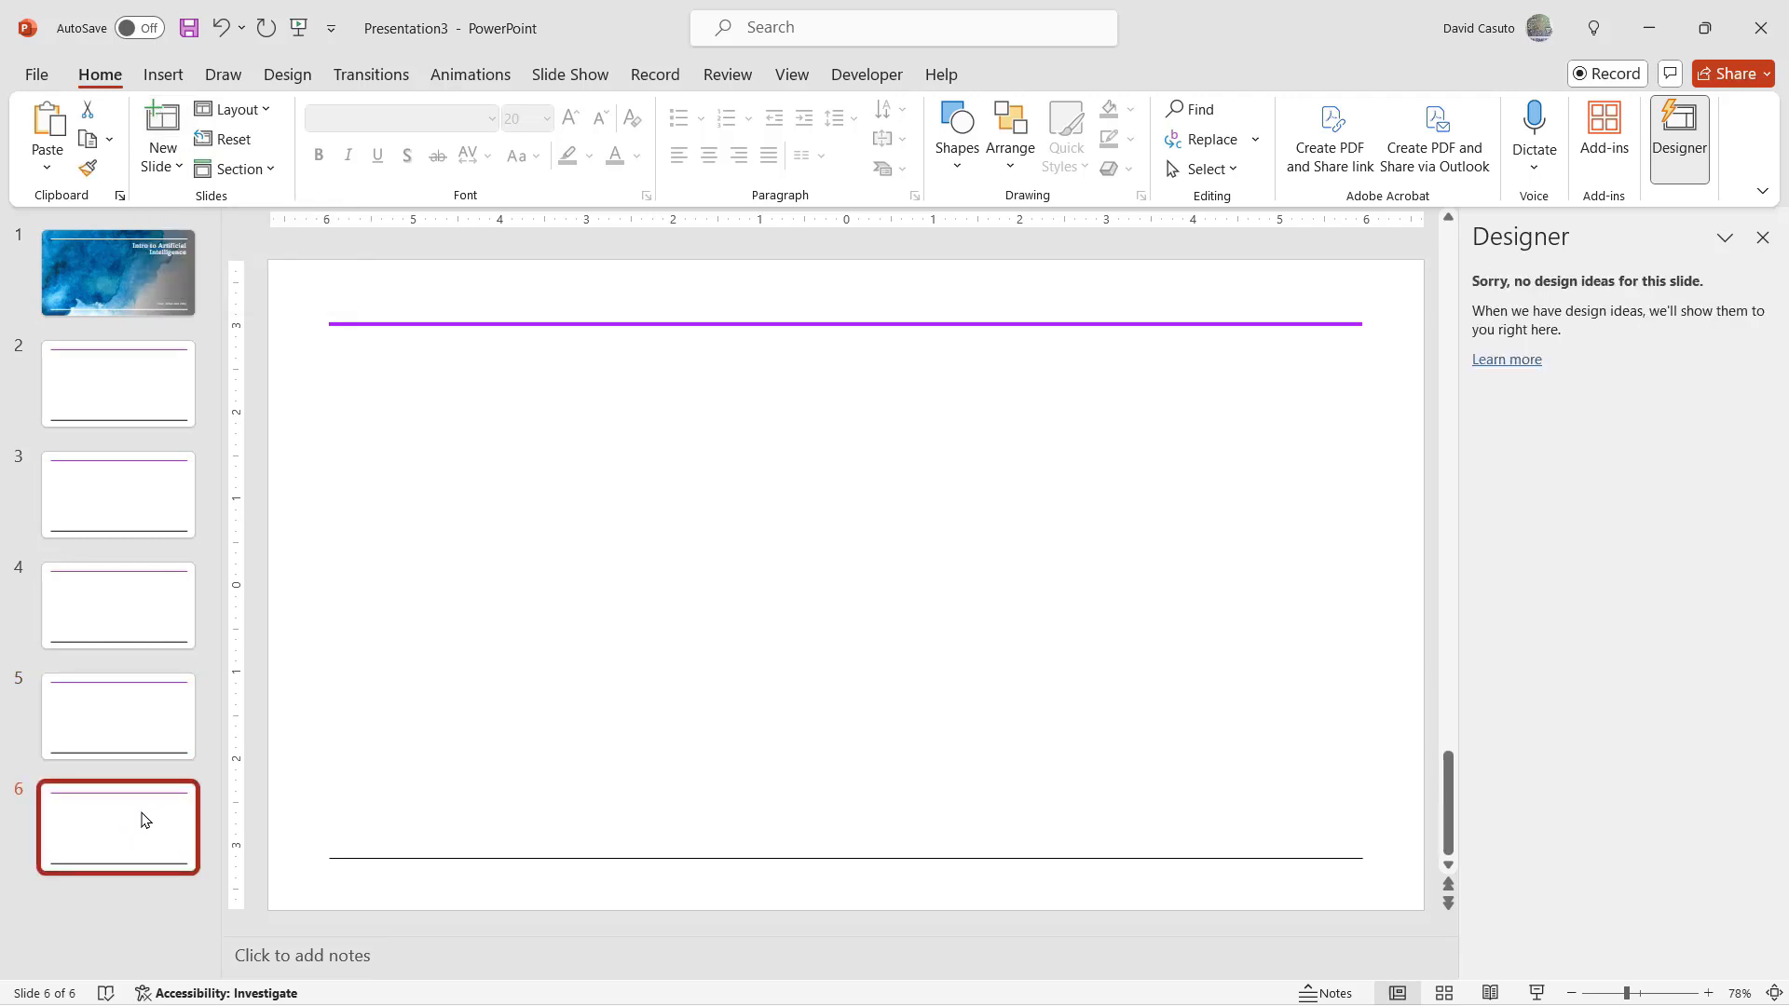
{"action": "mouse_move", "coordinate": [137, 829]}
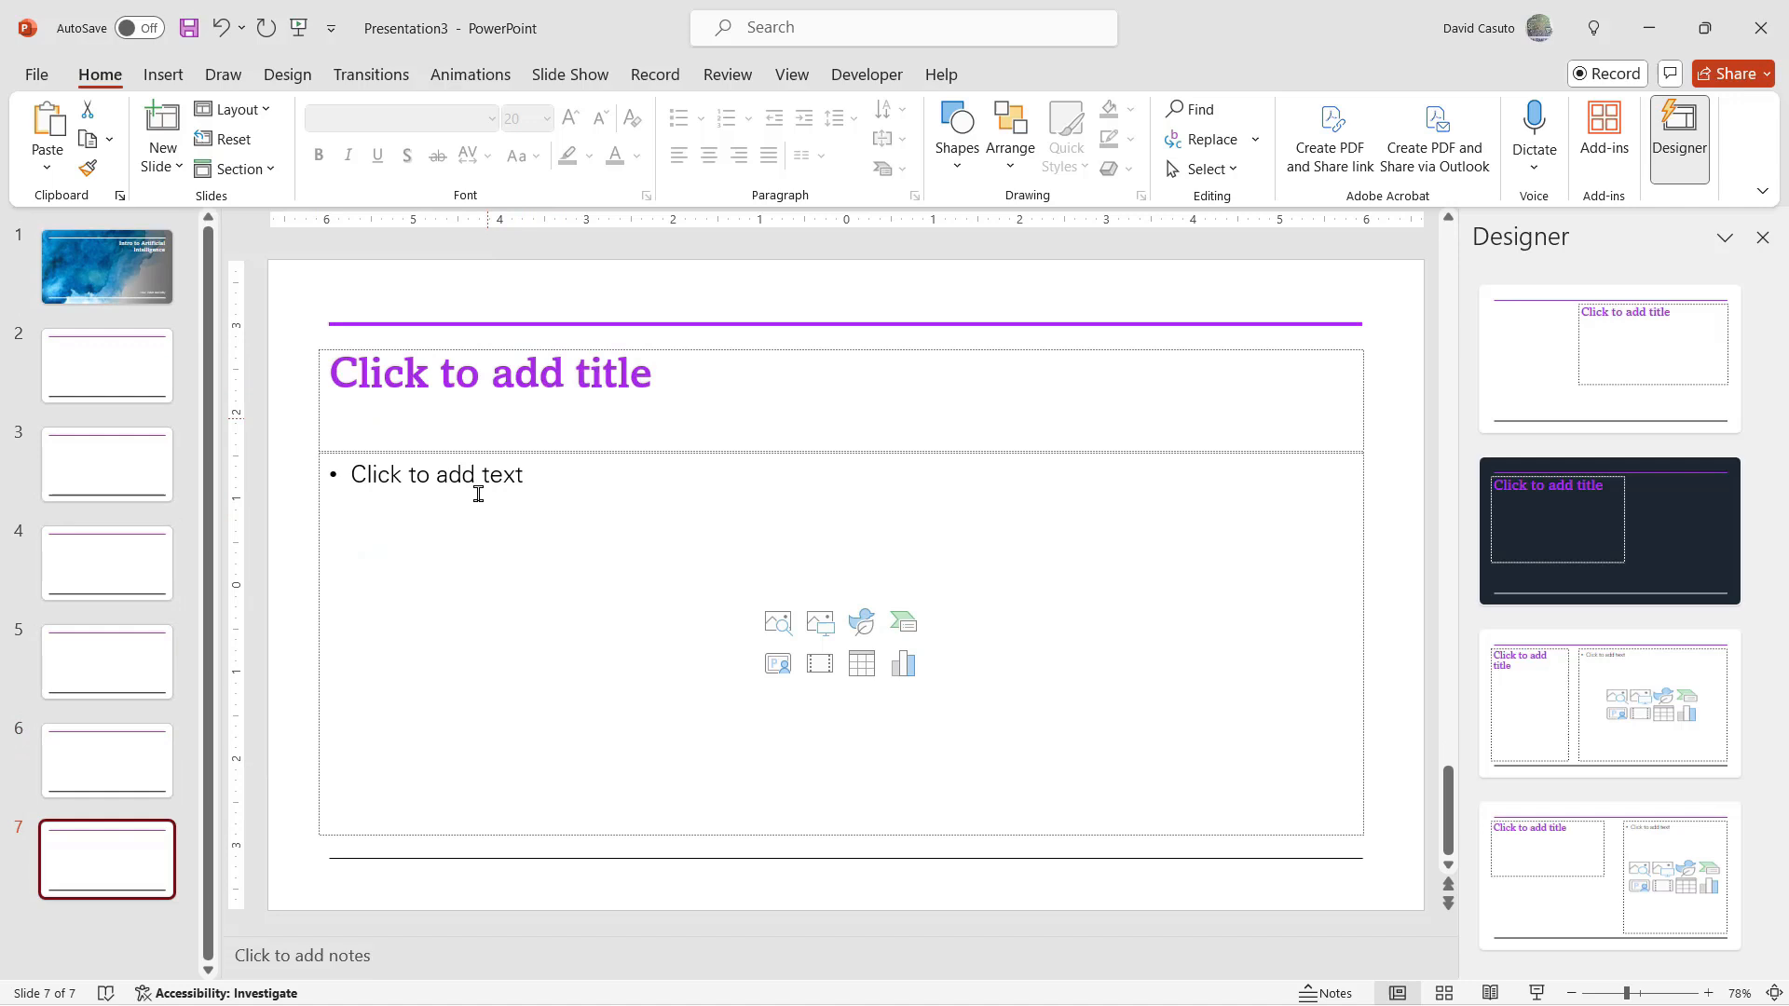
{"action": "mouse_move", "coordinate": [160, 116]}
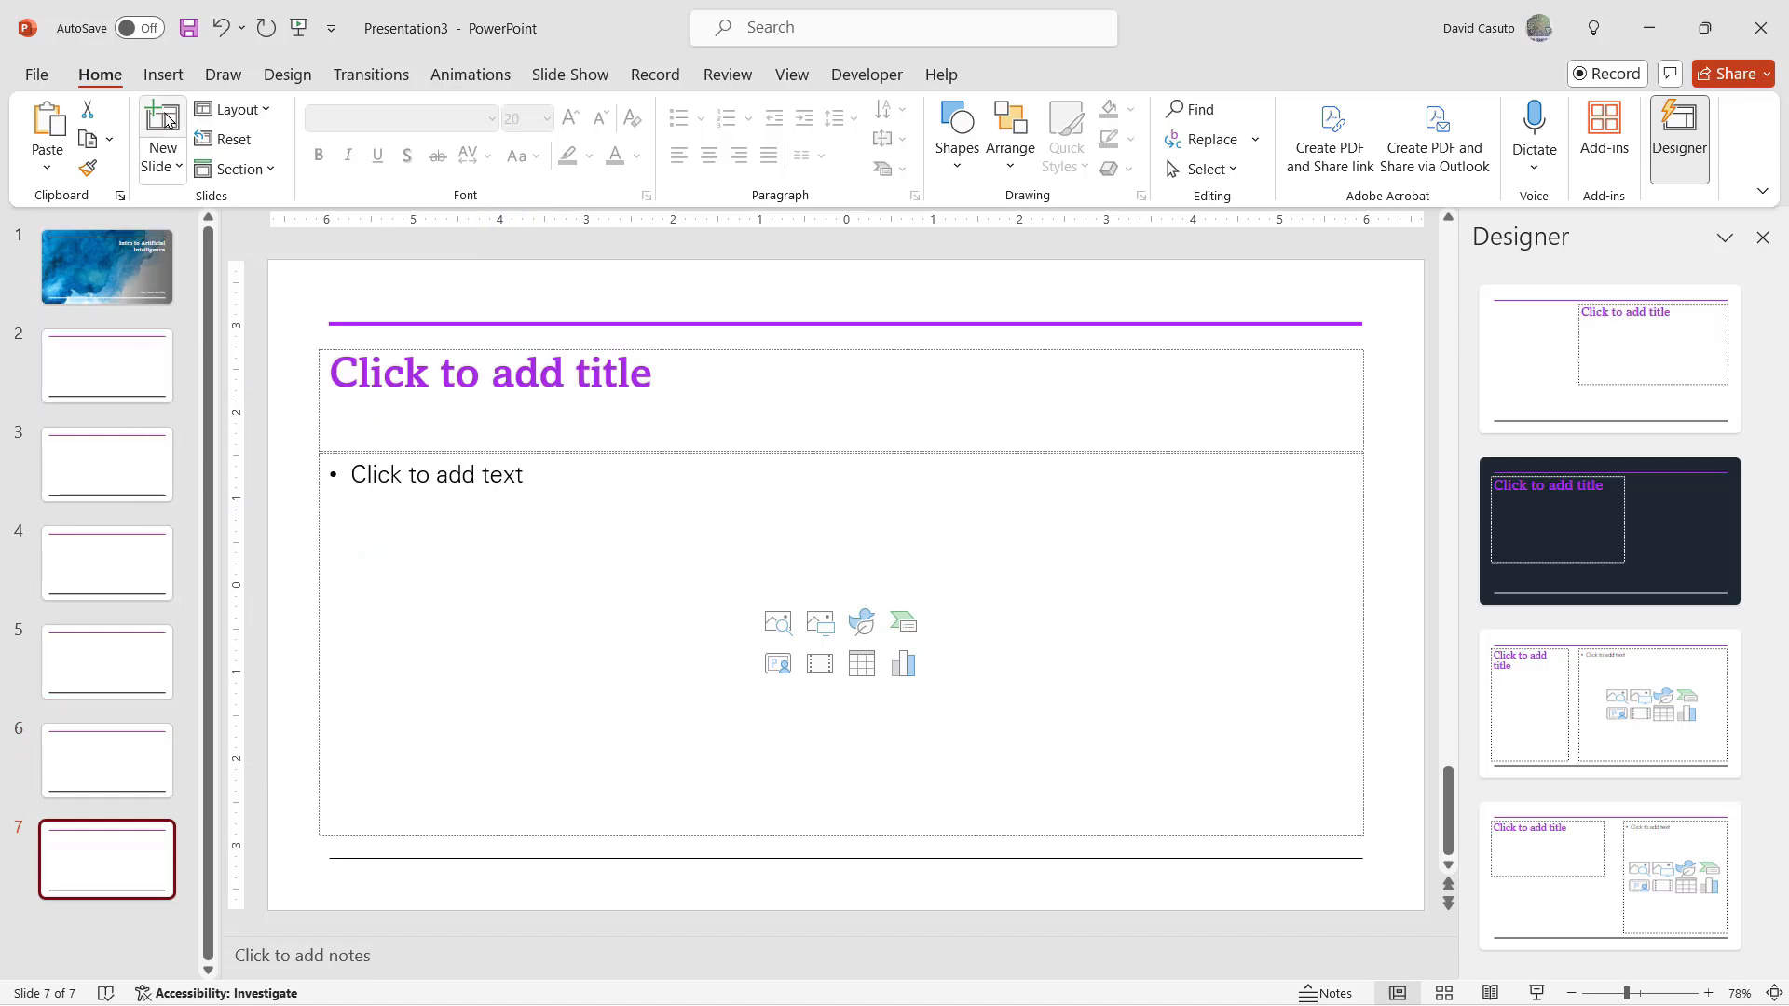
{"action": "left_click", "coordinate": [162, 126]}
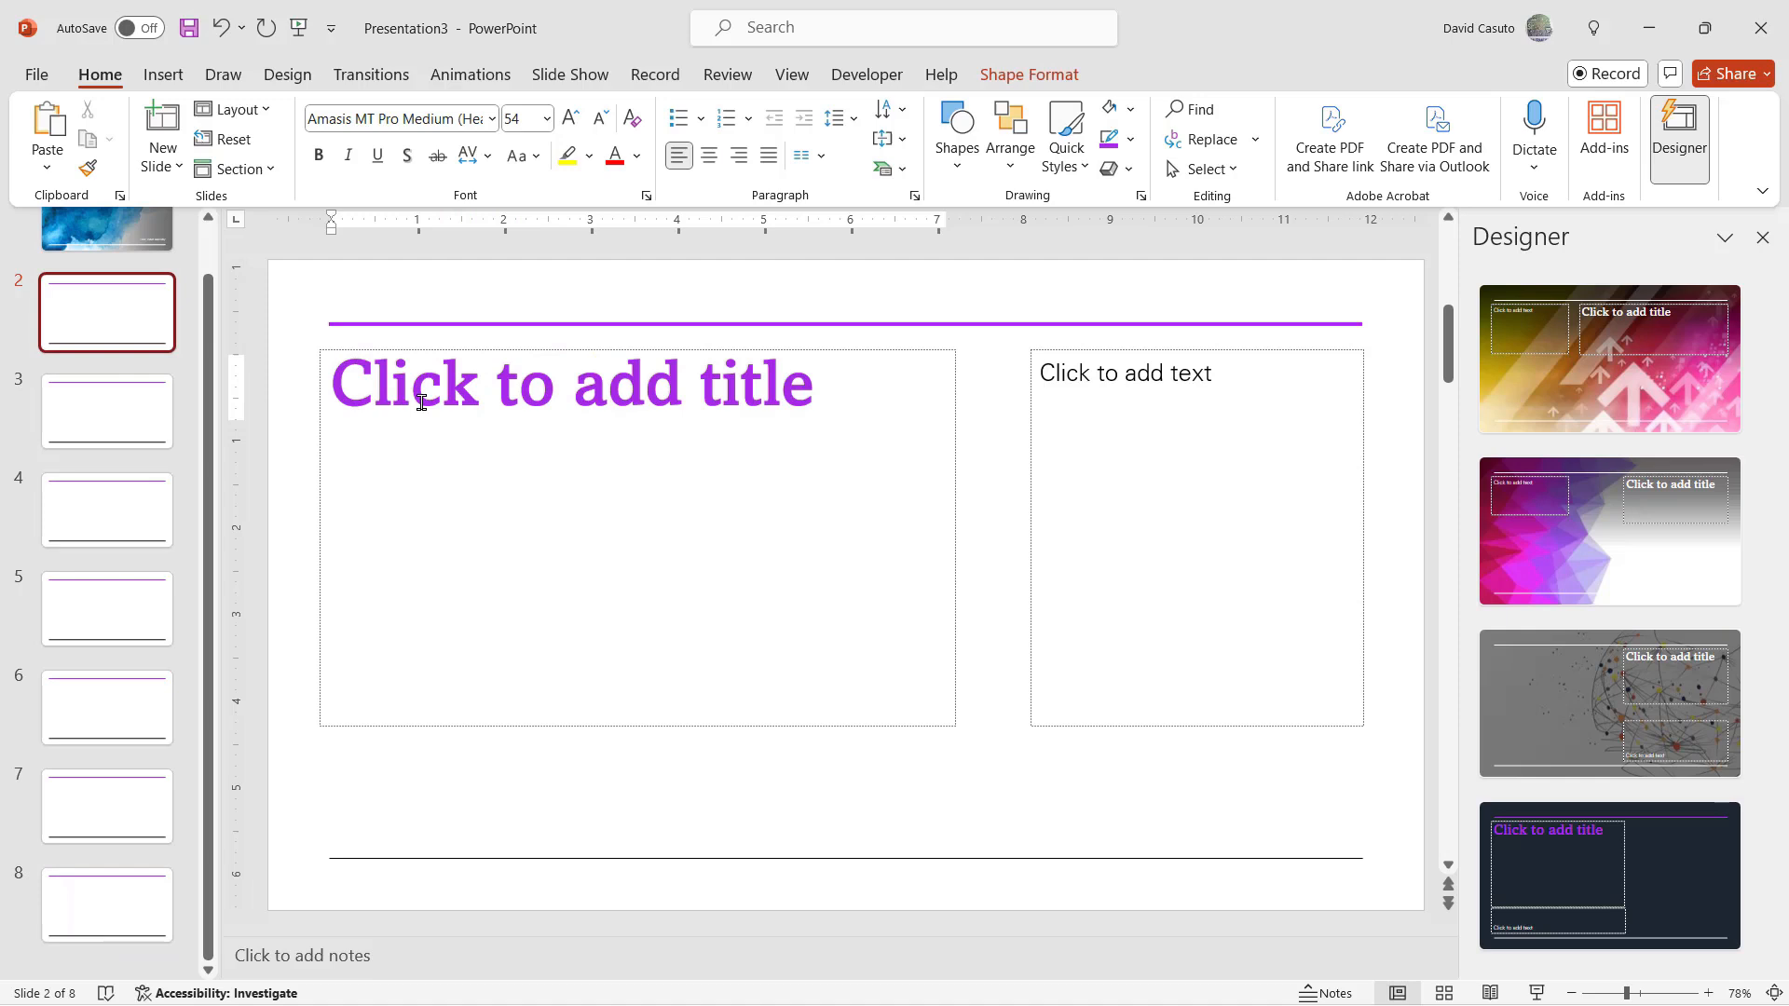
- Title slide 2 'What is Artificial Intelligence'
{"action": "type", "text": "What"}
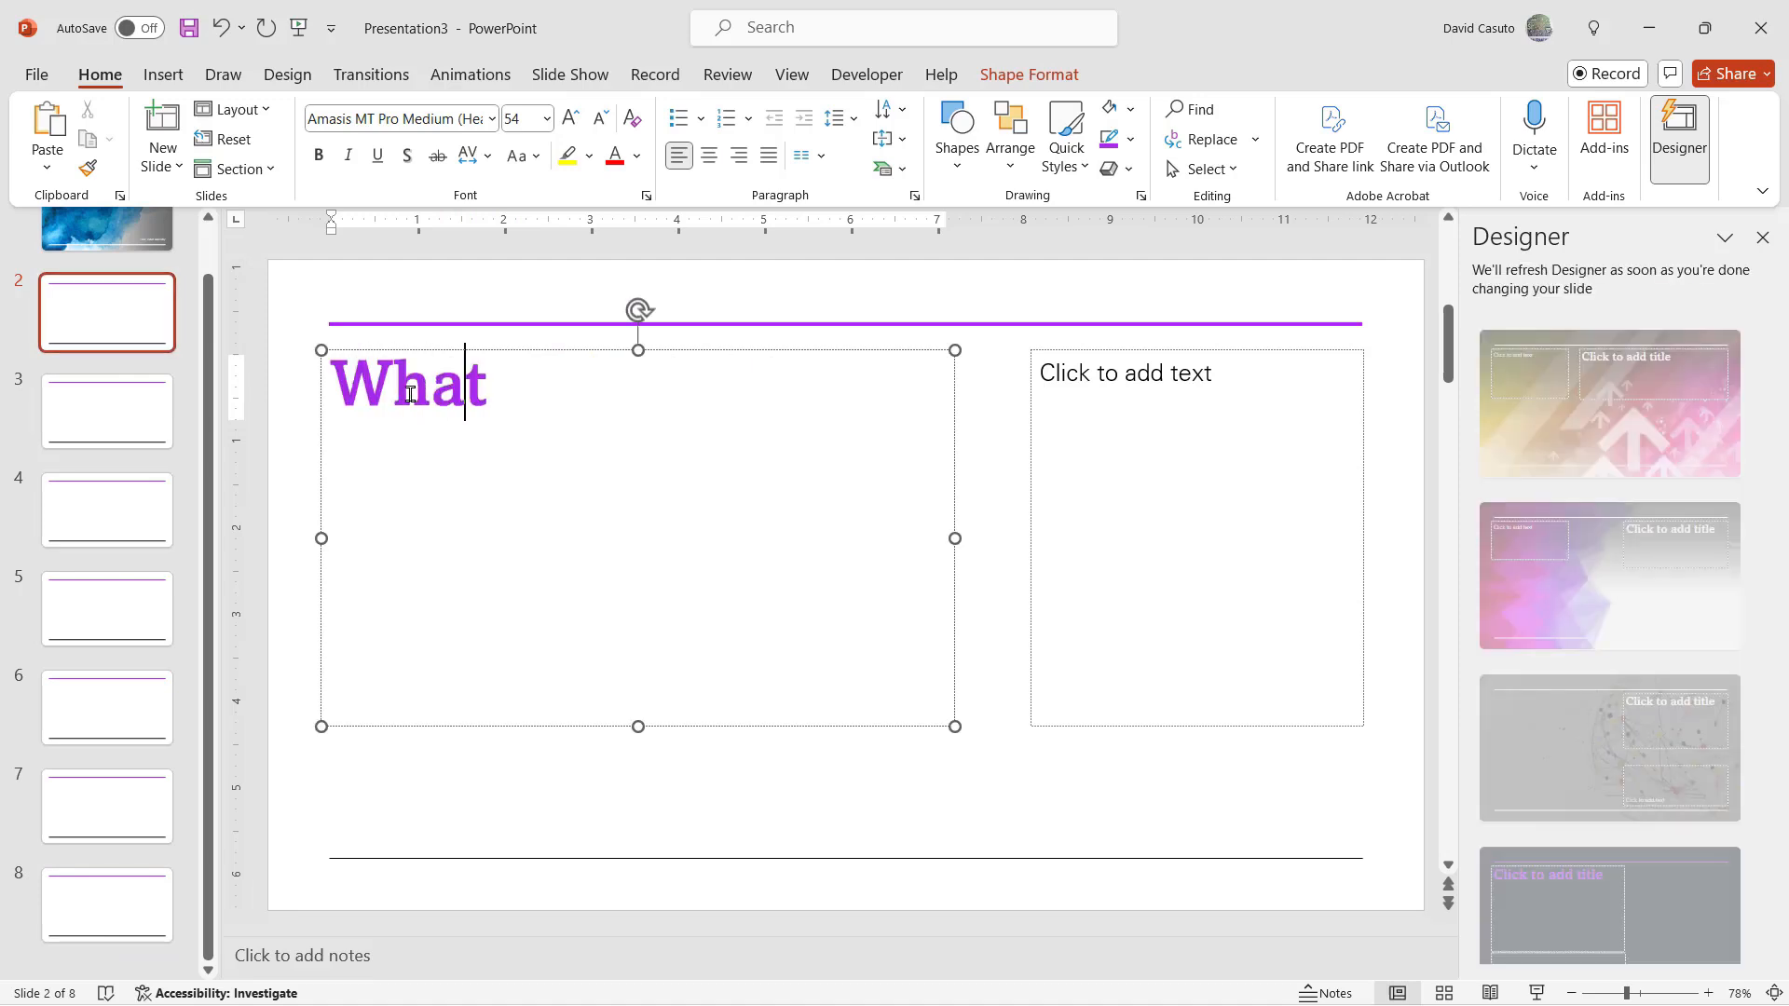
{"action": "type", "text": "is Artificia"}
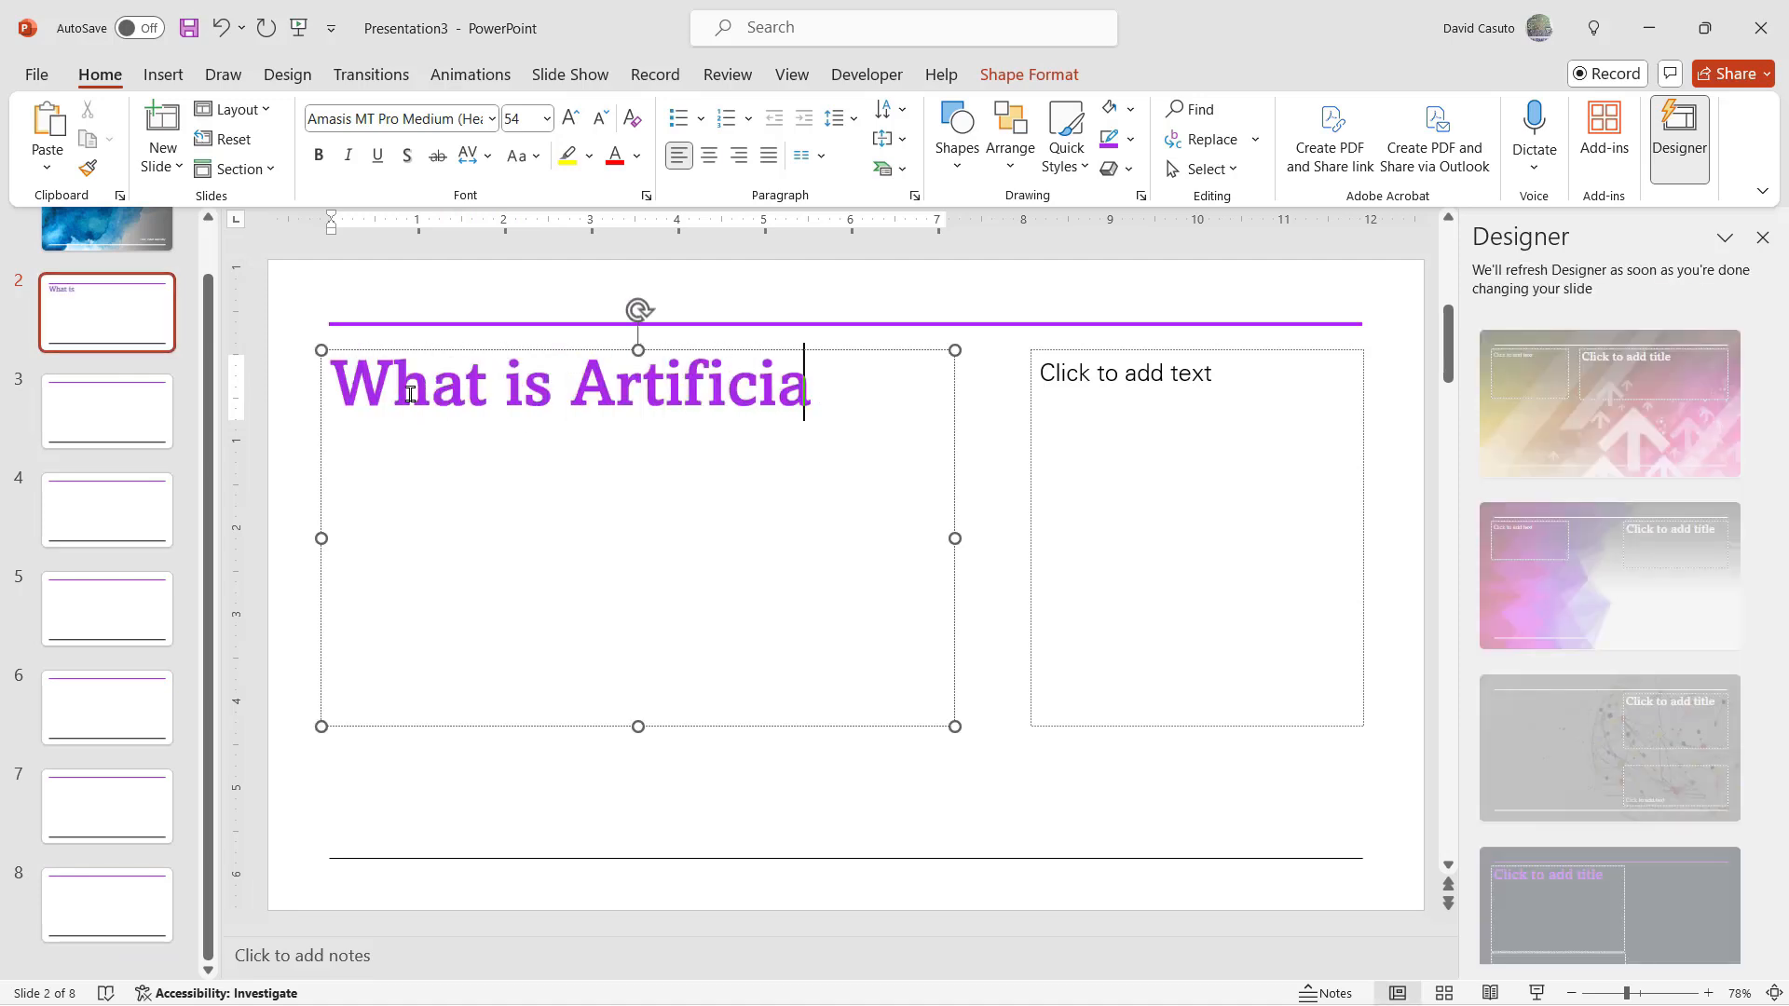
{"action": "type", "text": "l Intellige"}
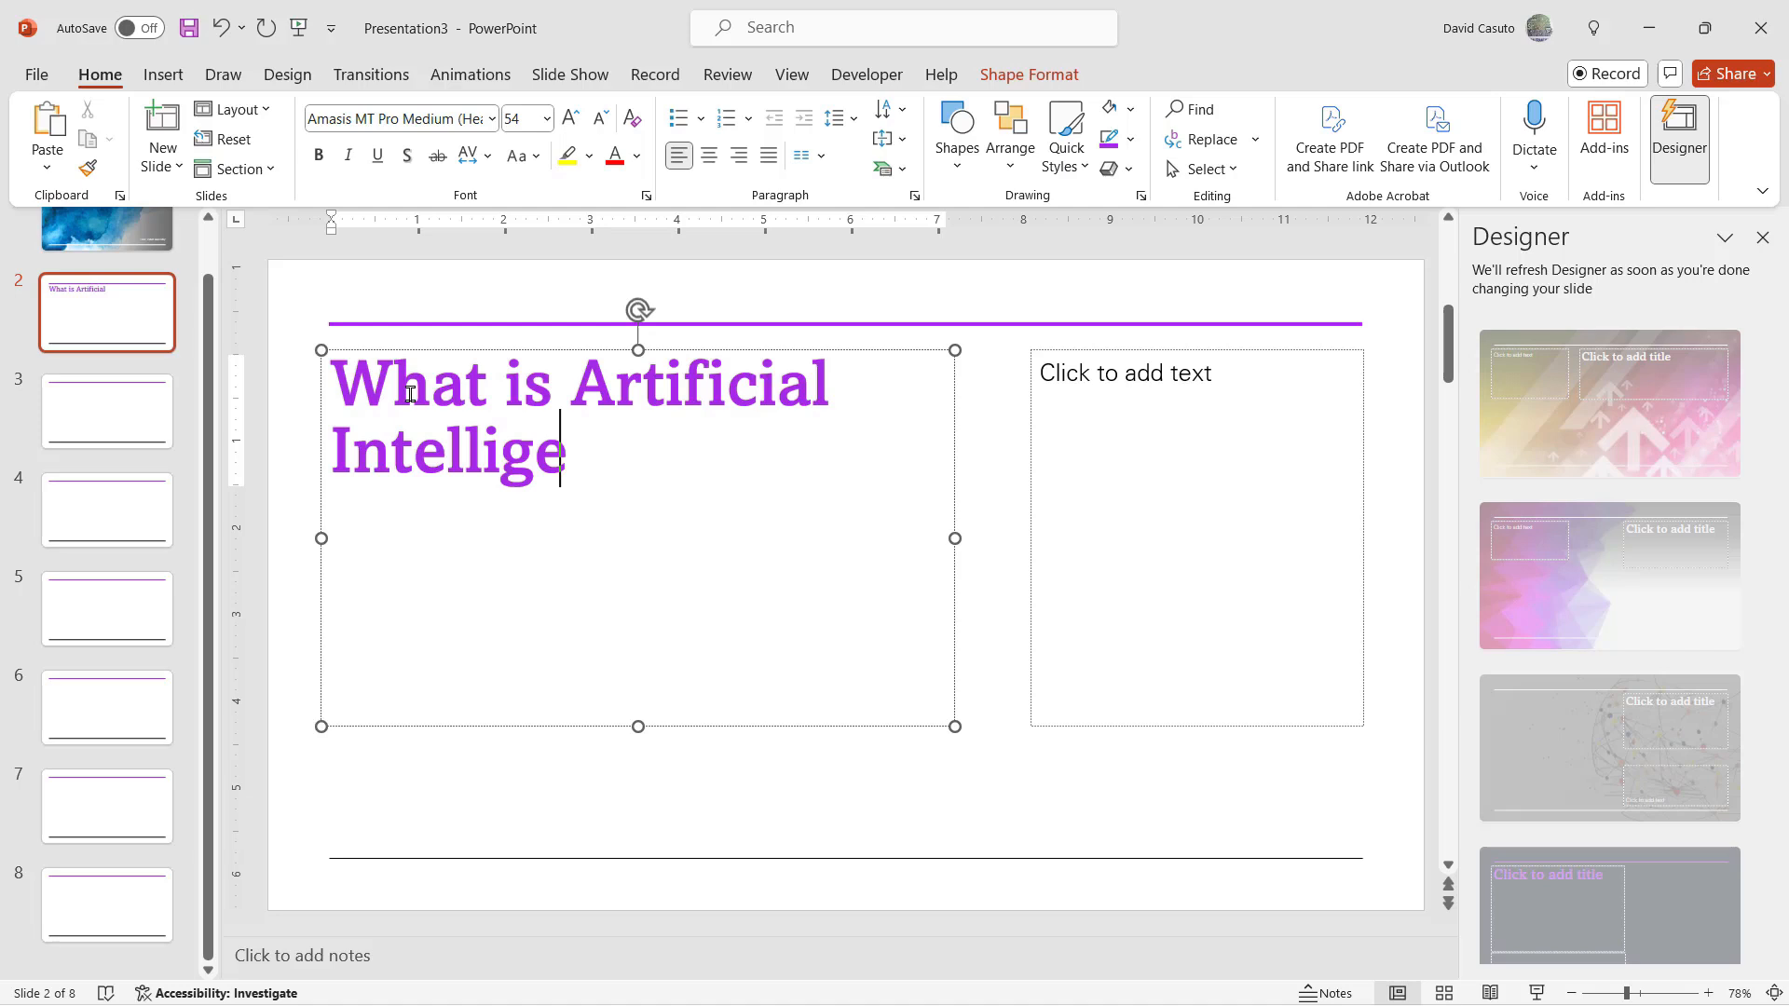
- Select slide 3 and title it 'AI Tools and Platforms'
{"action": "left_click", "coordinate": [106, 412]}
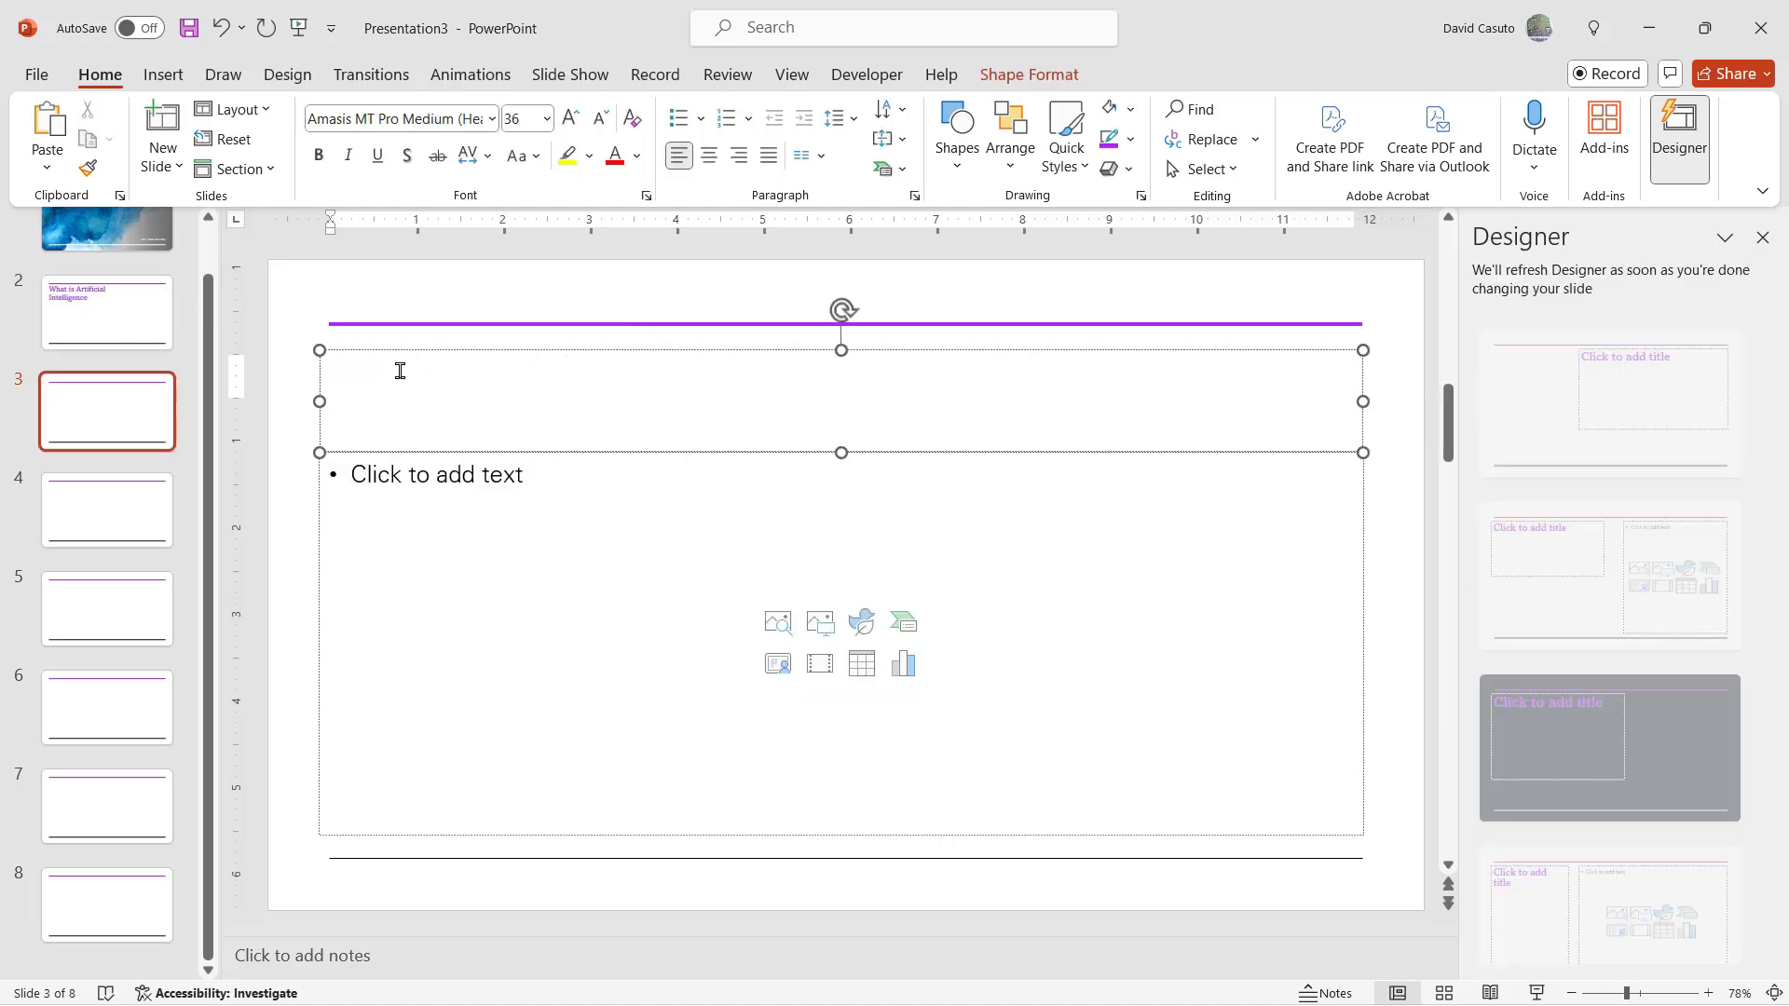
{"action": "type", "text": "AI To"}
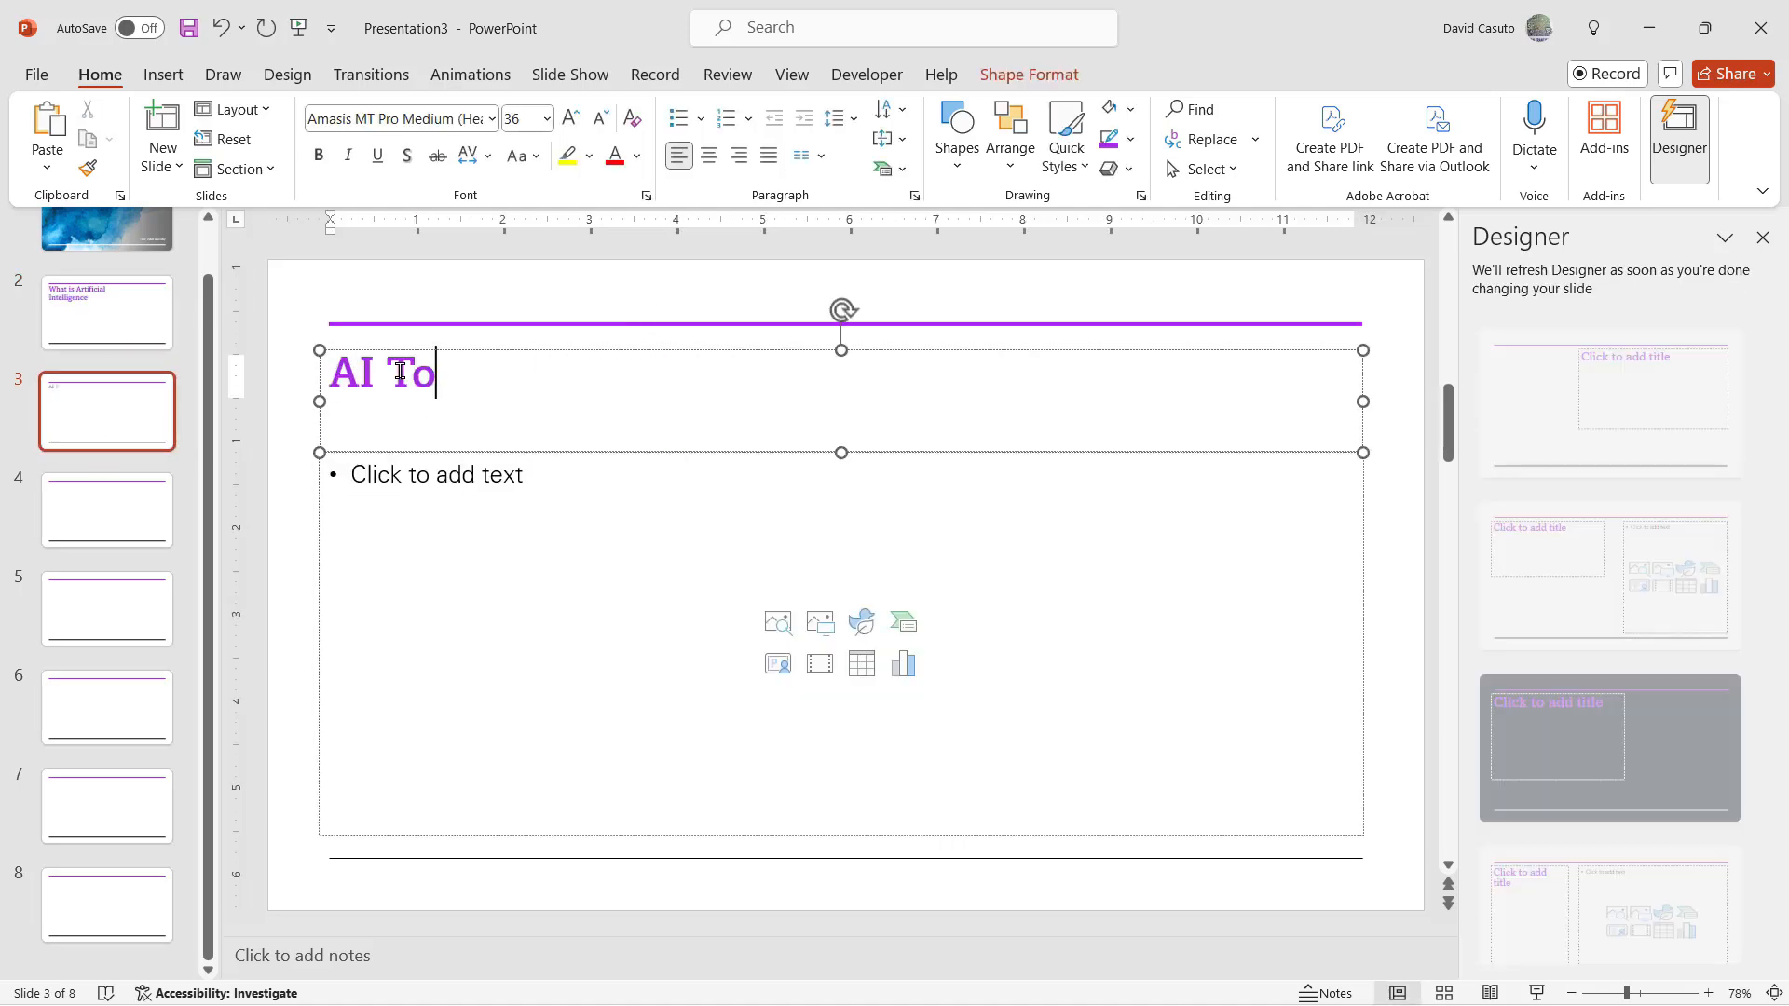
{"action": "type", "text": "ols and P"}
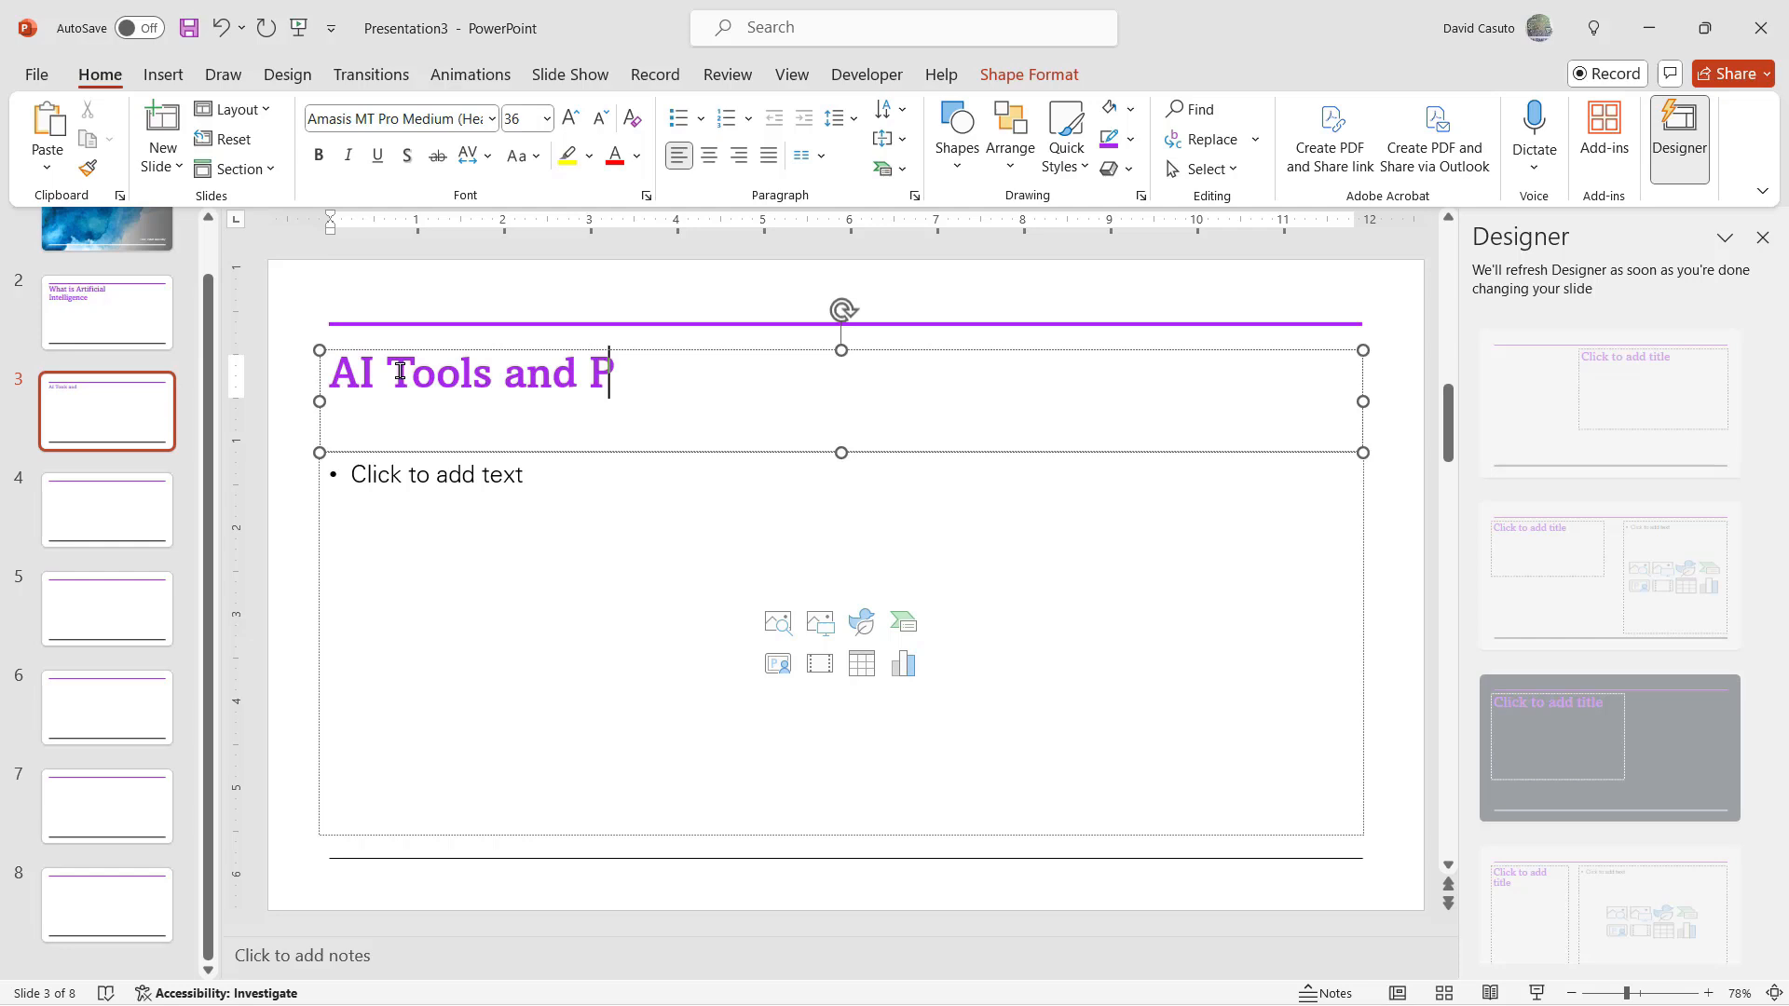
{"action": "type", "text": "latforms"}
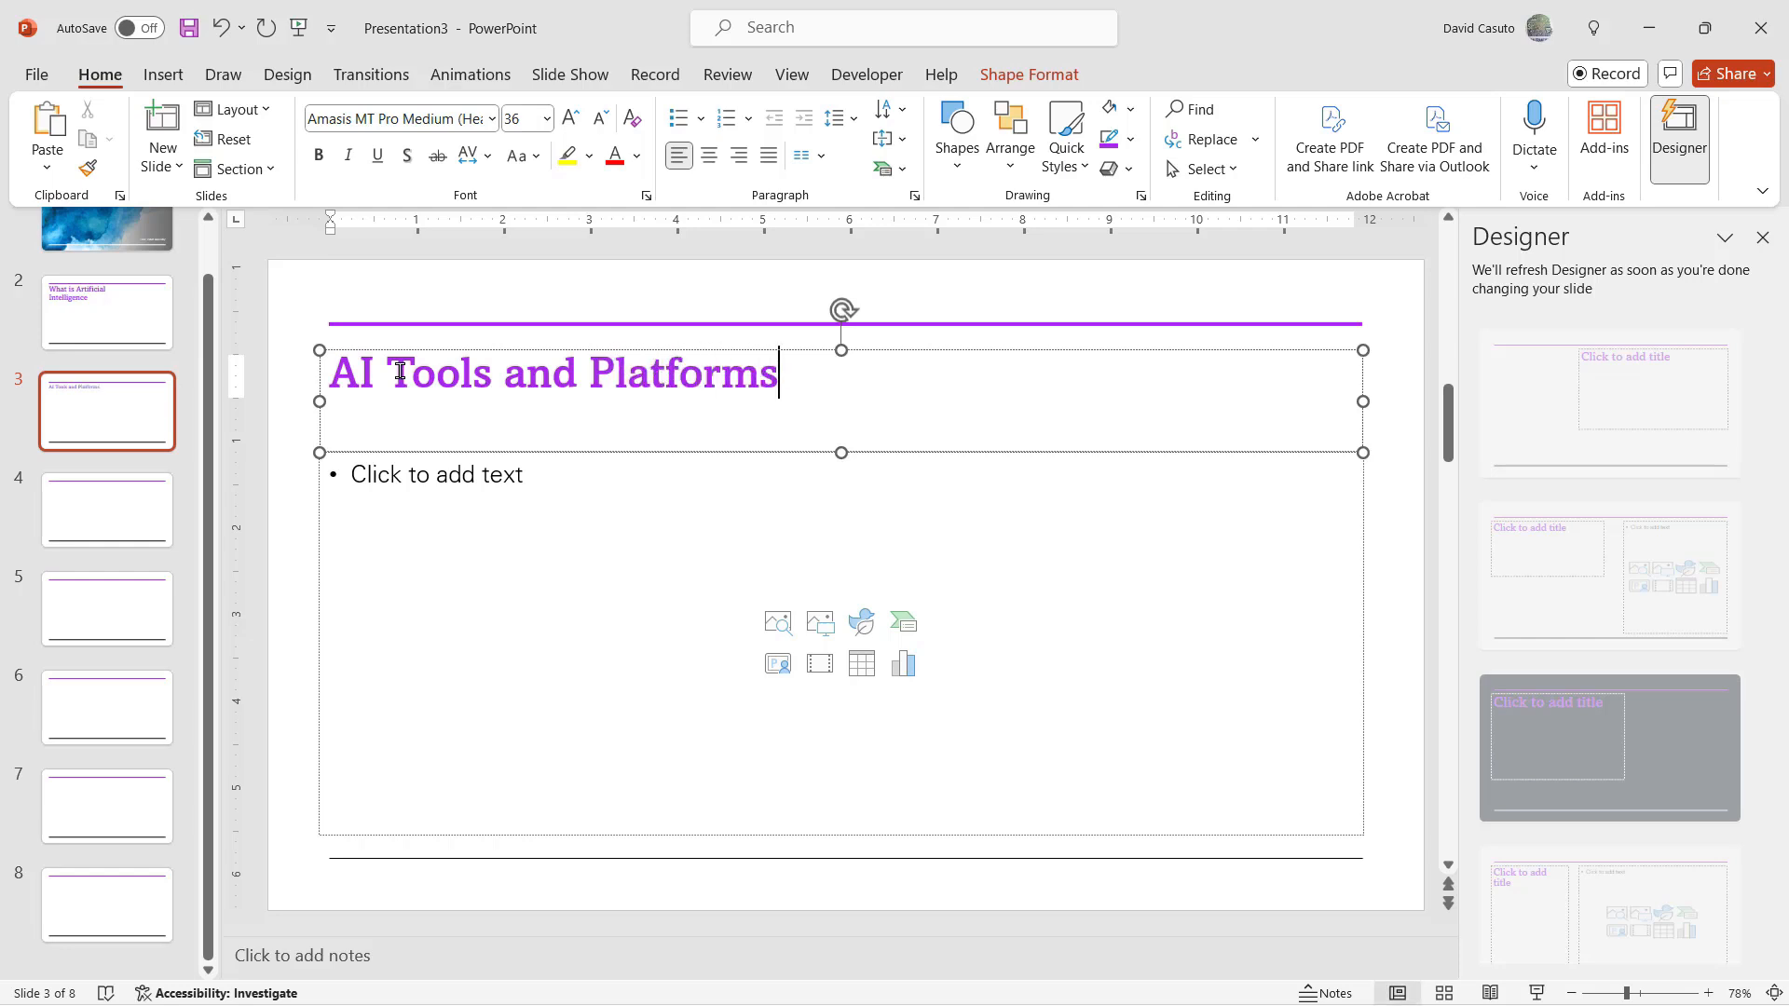
{"action": "mouse_move", "coordinate": [438, 503]}
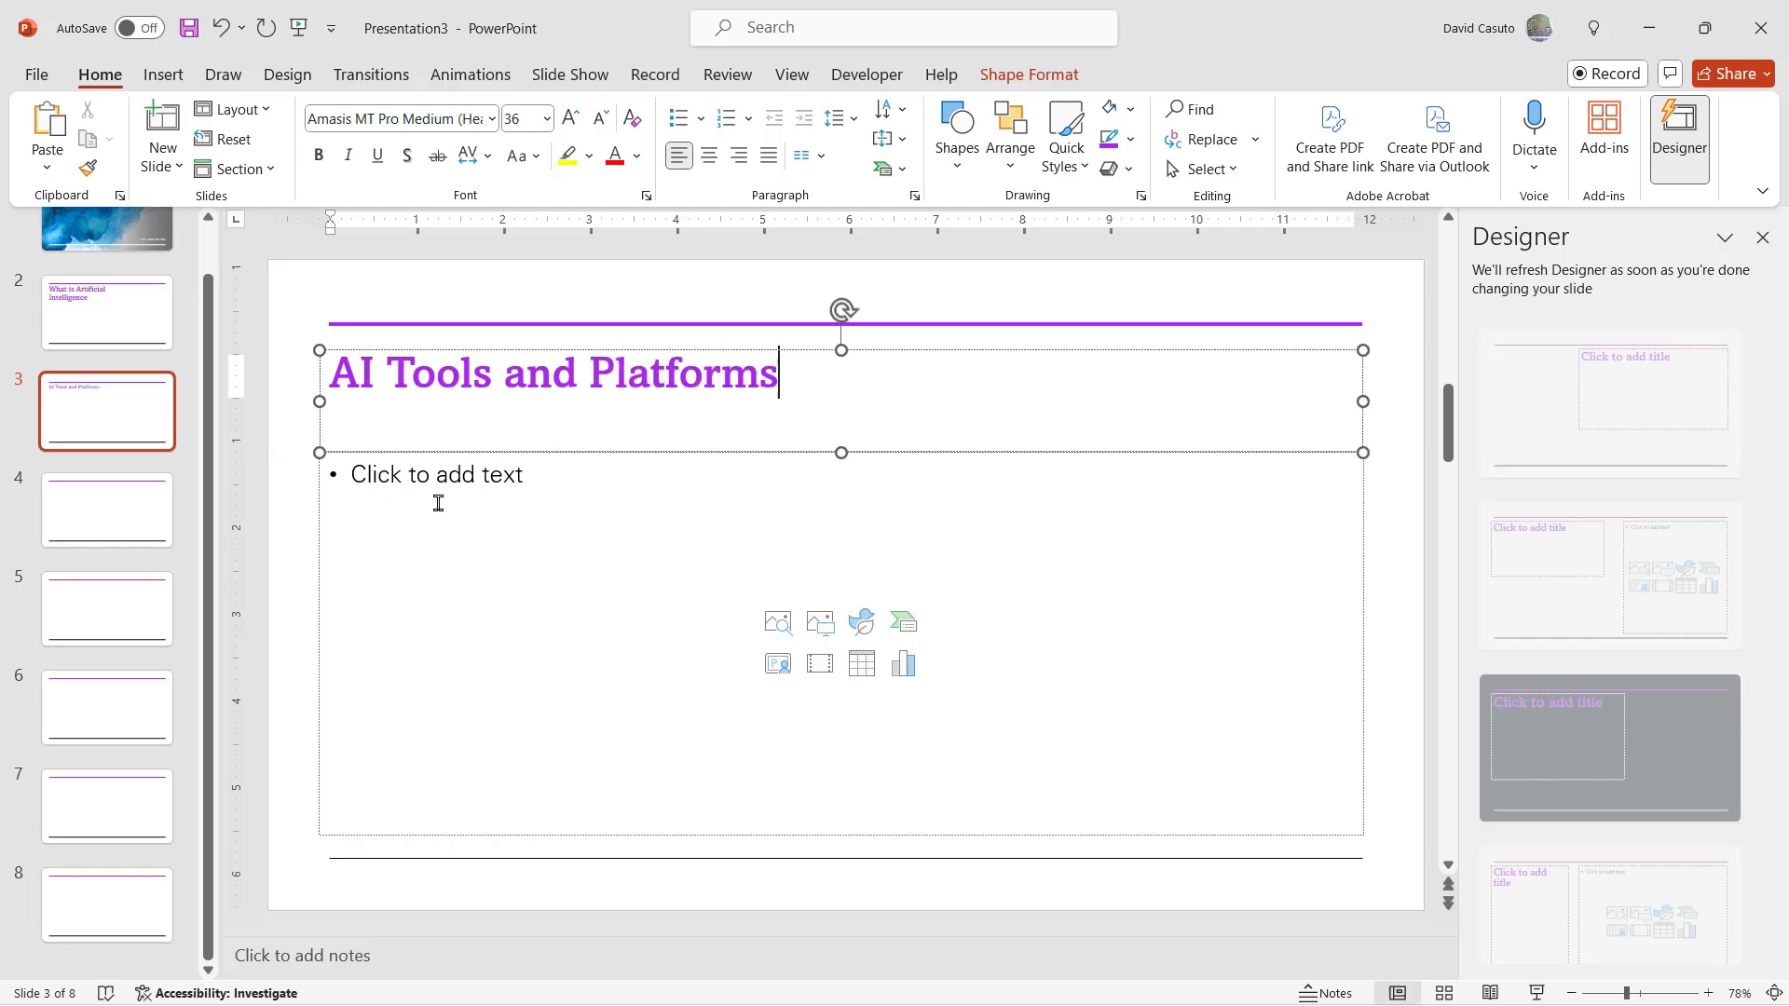
{"action": "mouse_move", "coordinate": [717, 524]}
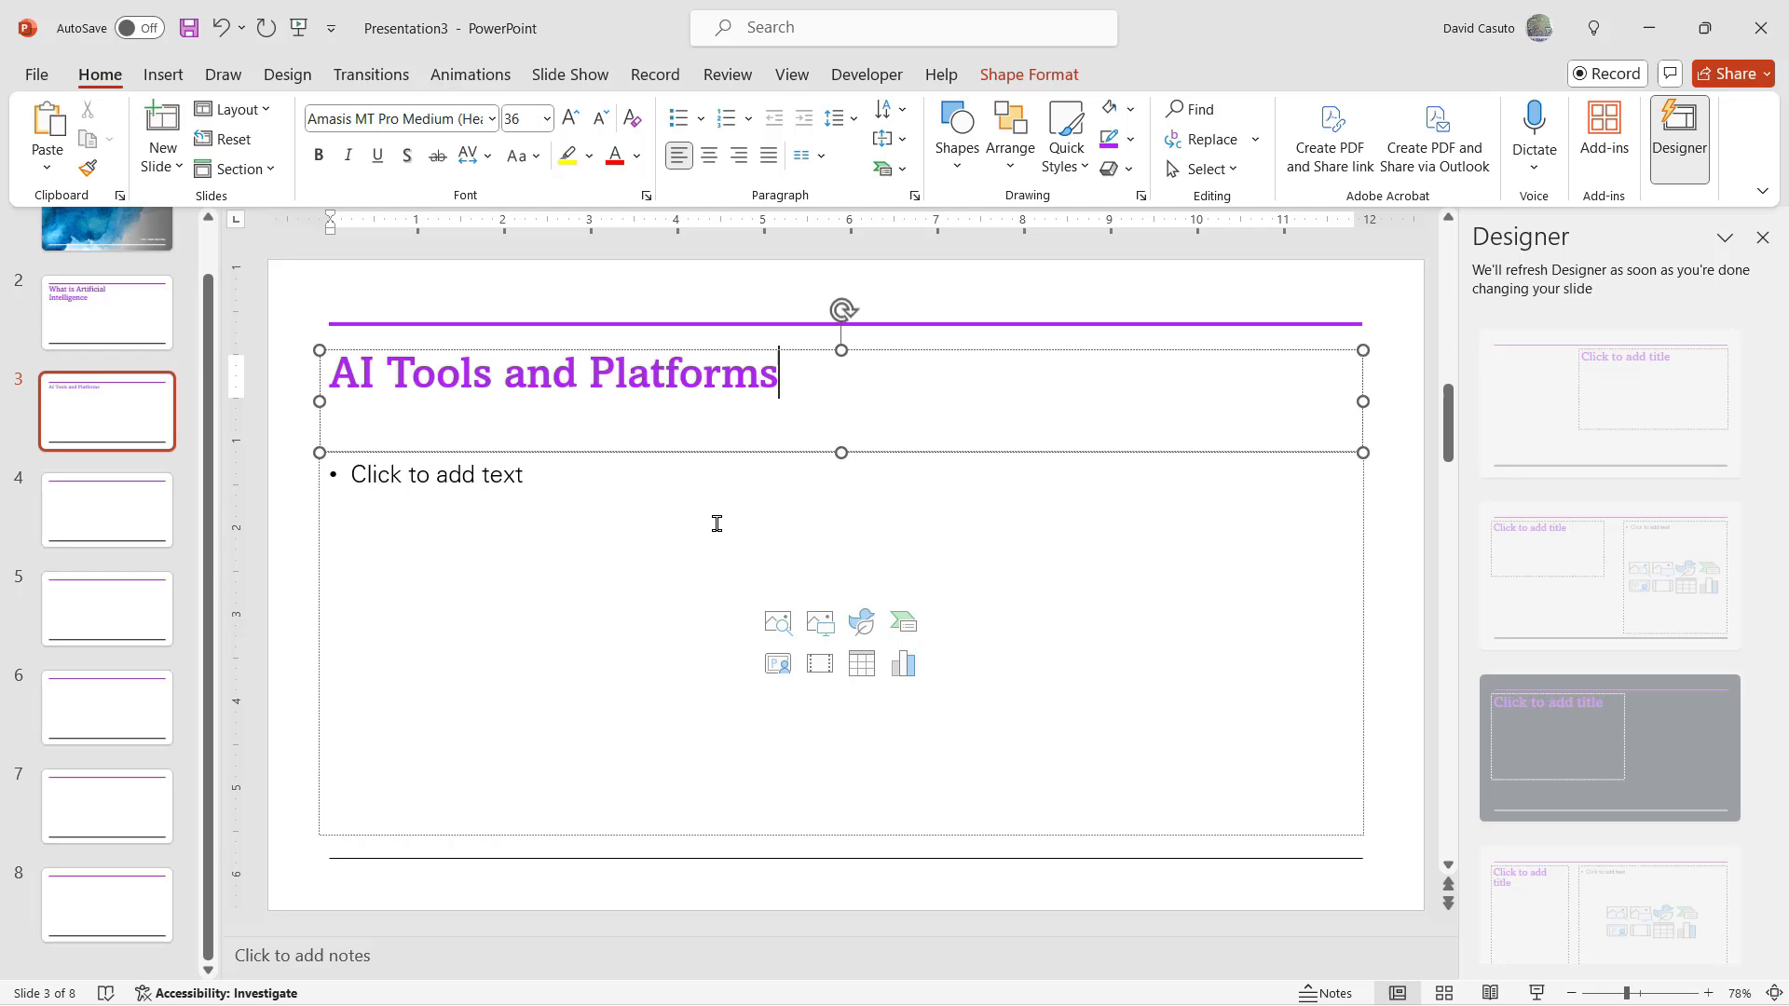
{"action": "mouse_move", "coordinate": [465, 384]}
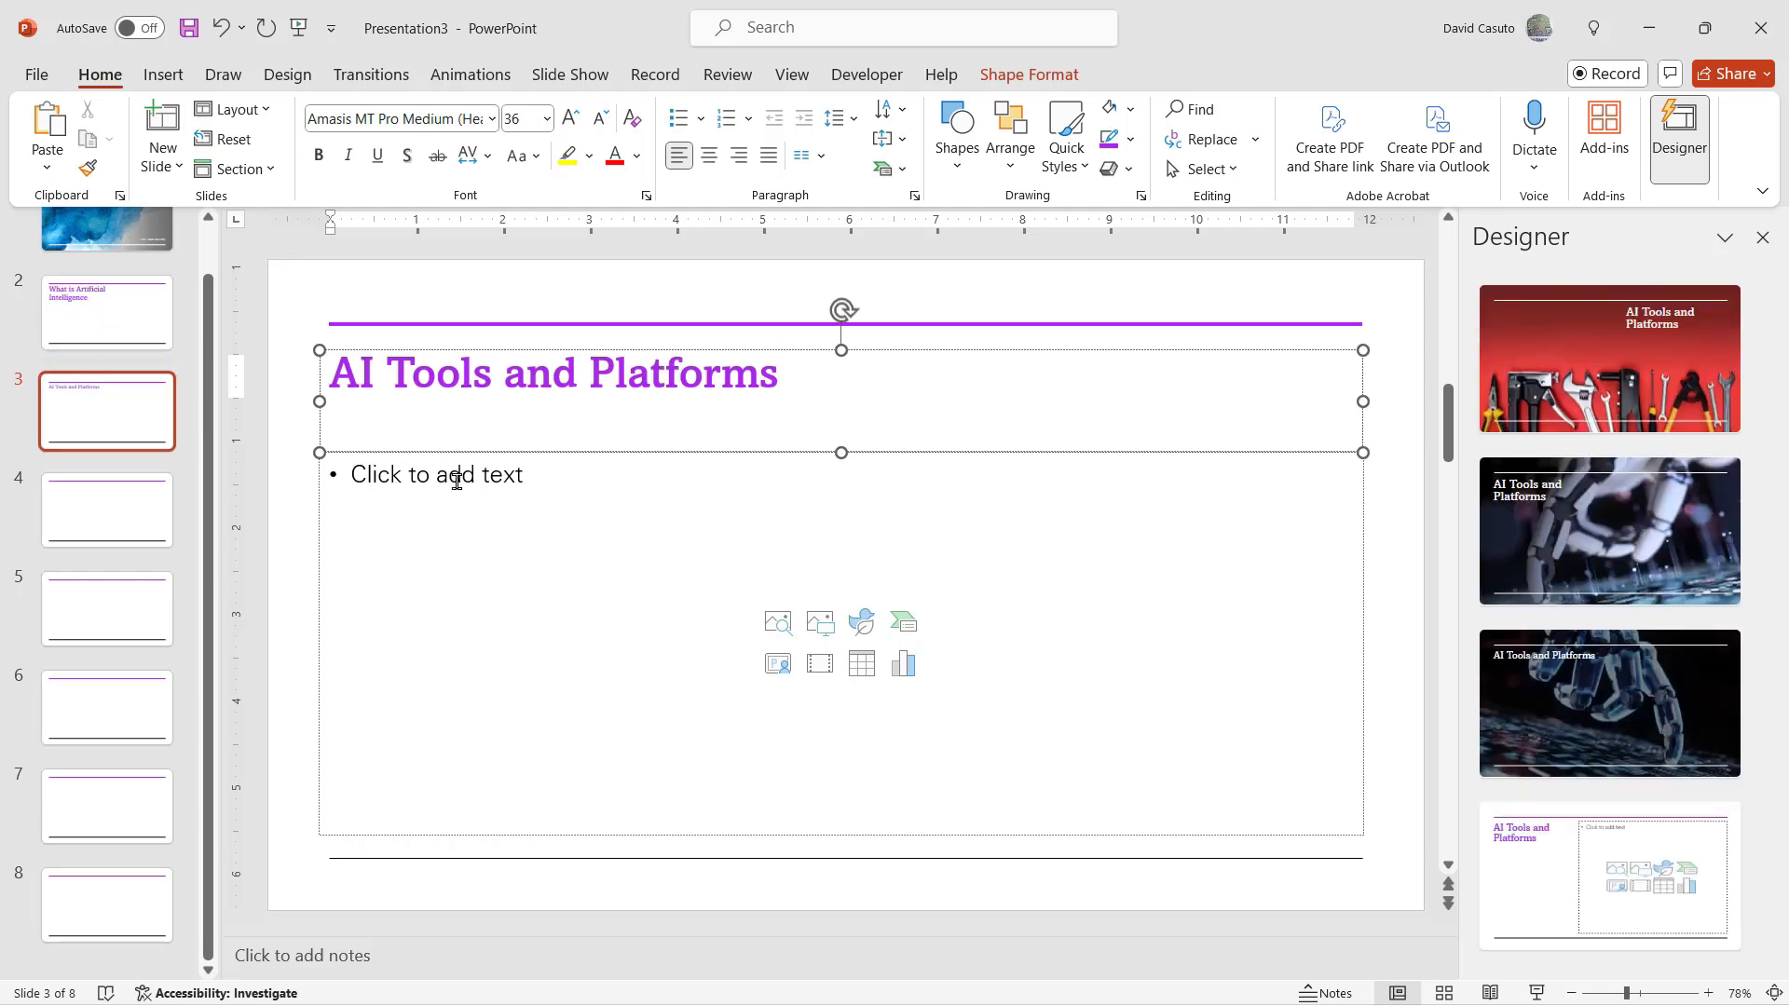
{"action": "mouse_move", "coordinate": [424, 491]}
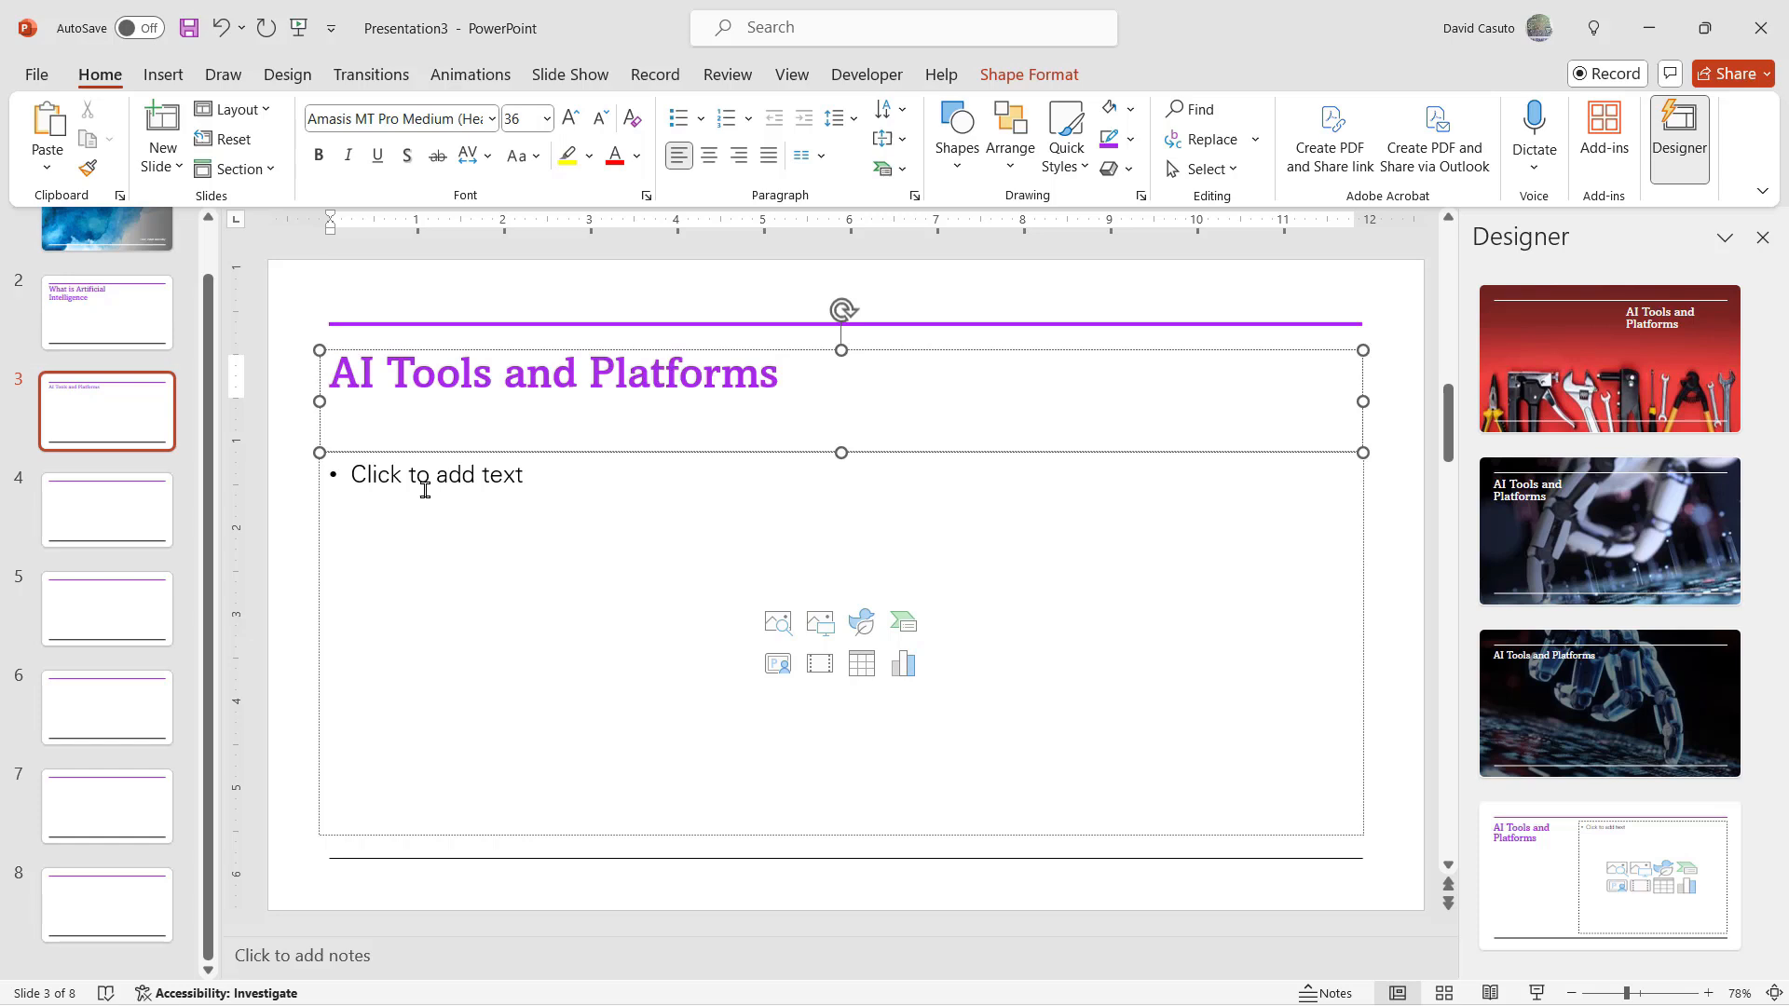
{"action": "mouse_move", "coordinate": [1579, 253]}
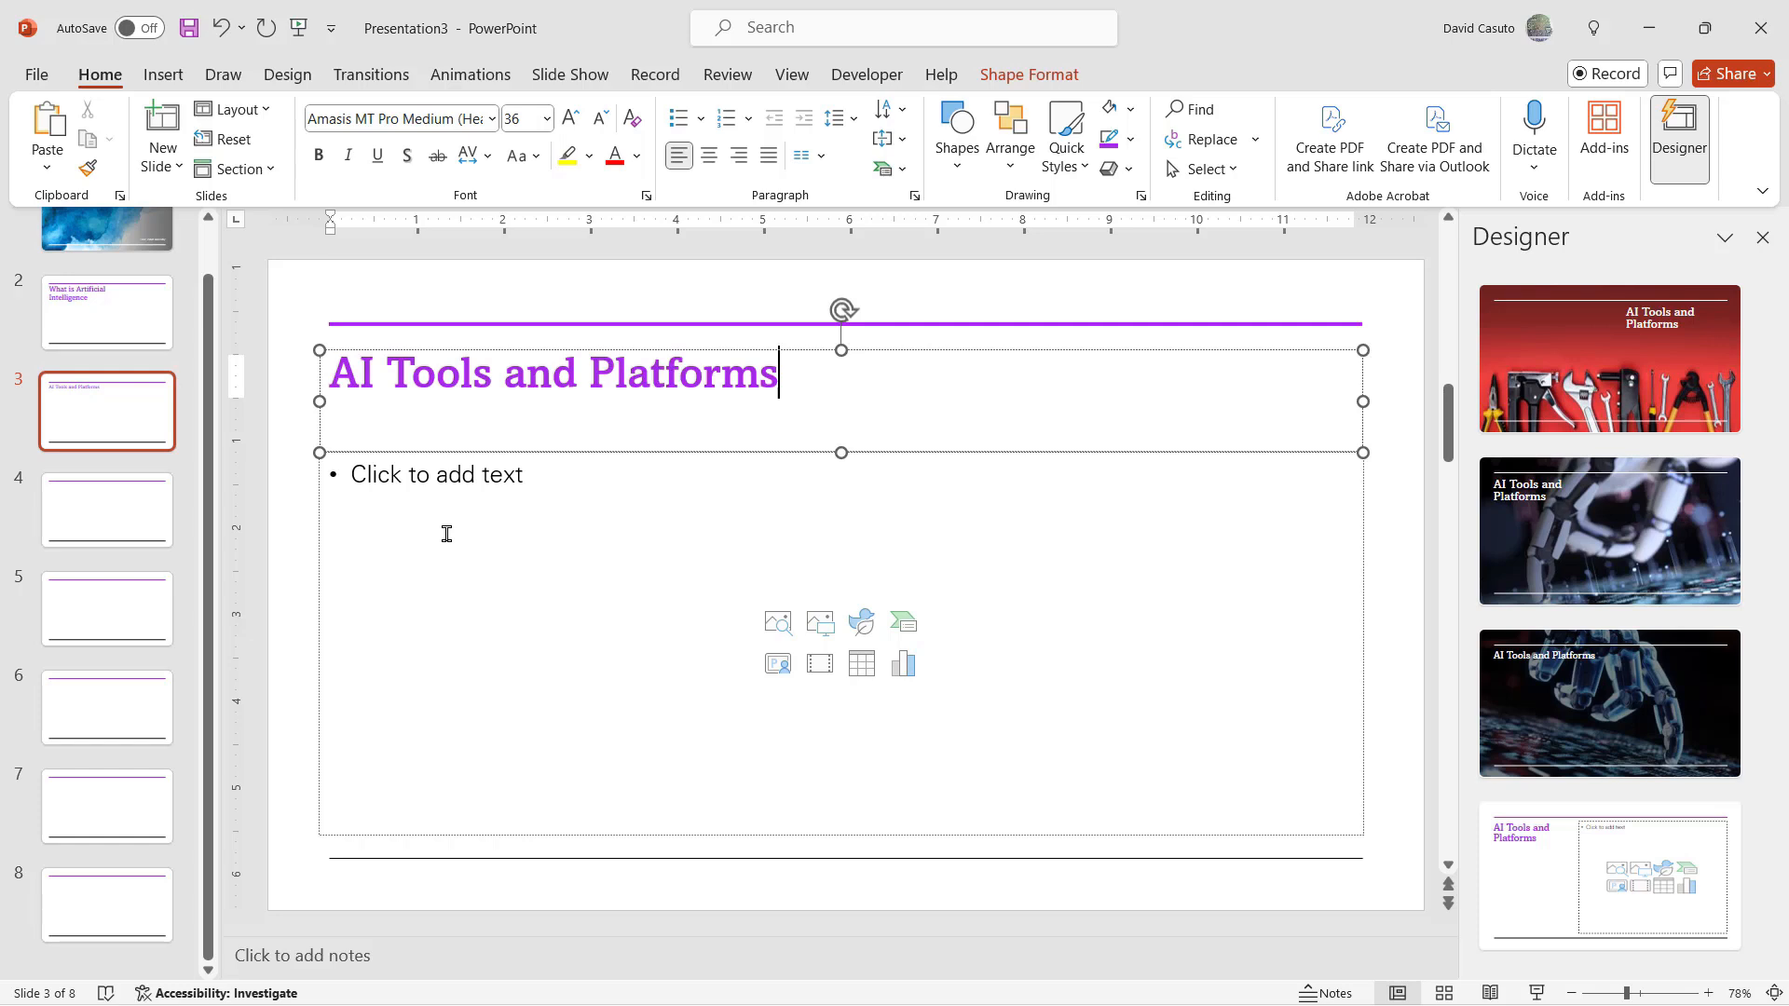
{"action": "mouse_move", "coordinate": [238, 442]}
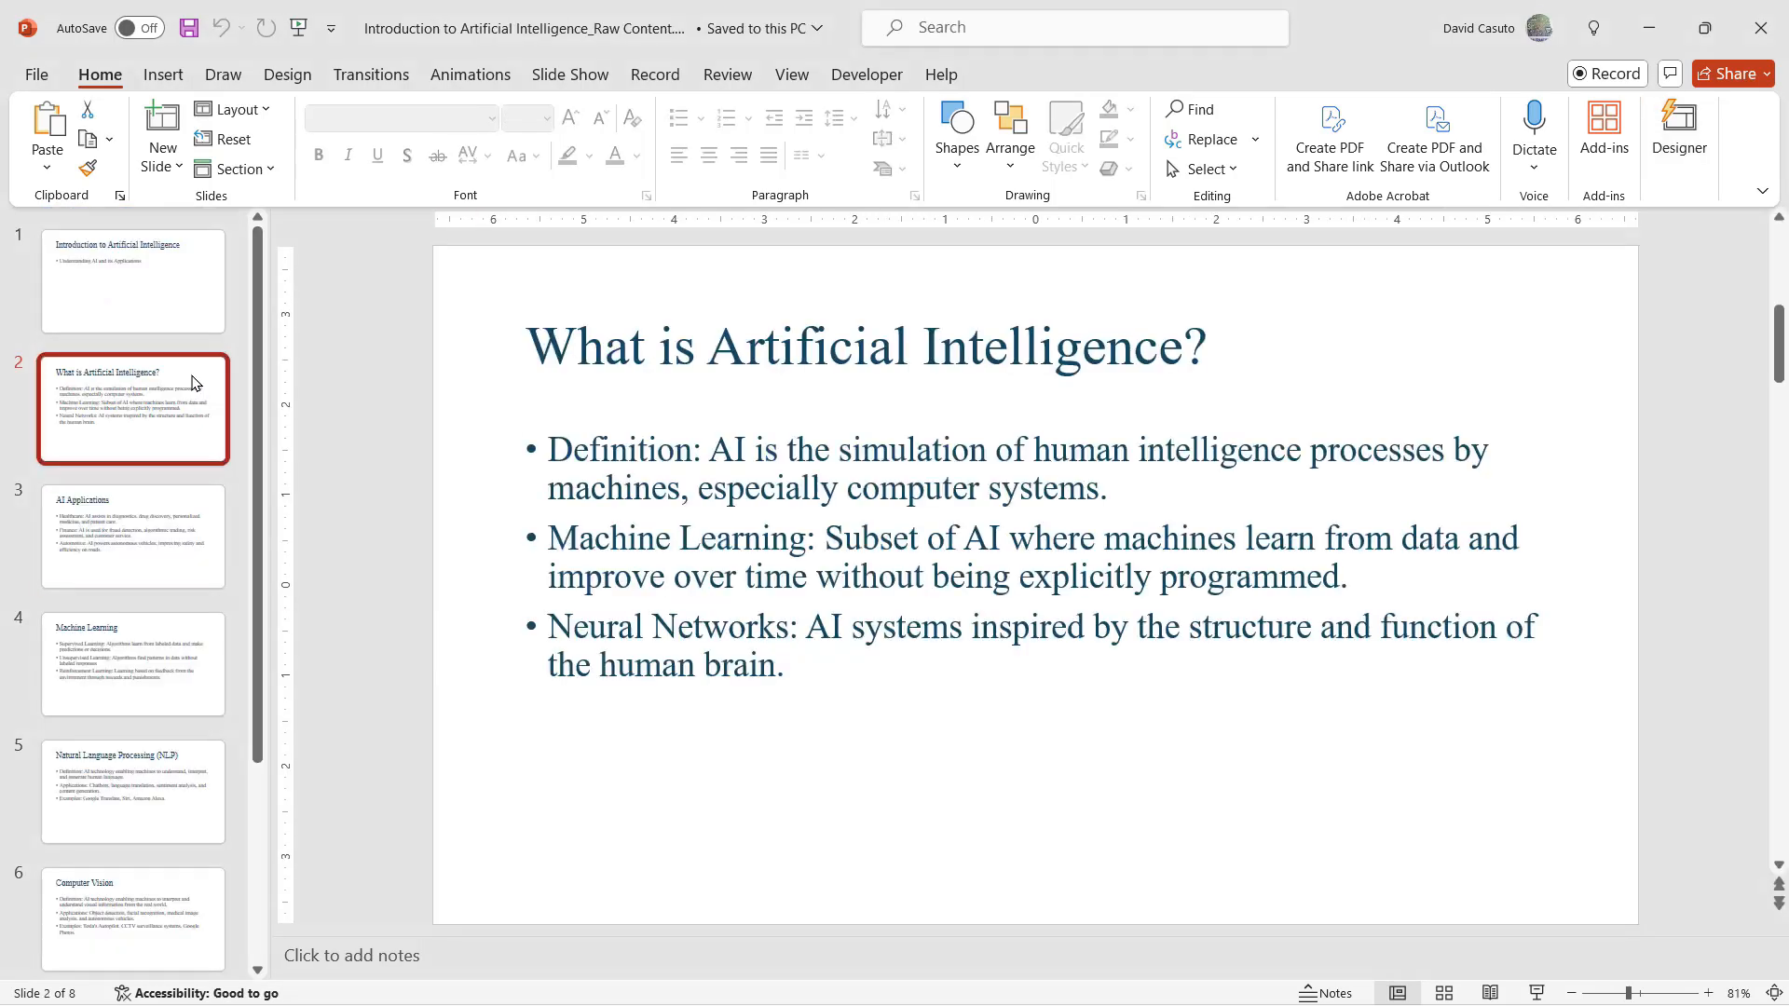
- Preview the Introduction, What is AI?, and Machine Learning slides, ending on AI Applications
{"action": "left_click", "coordinate": [133, 279]}
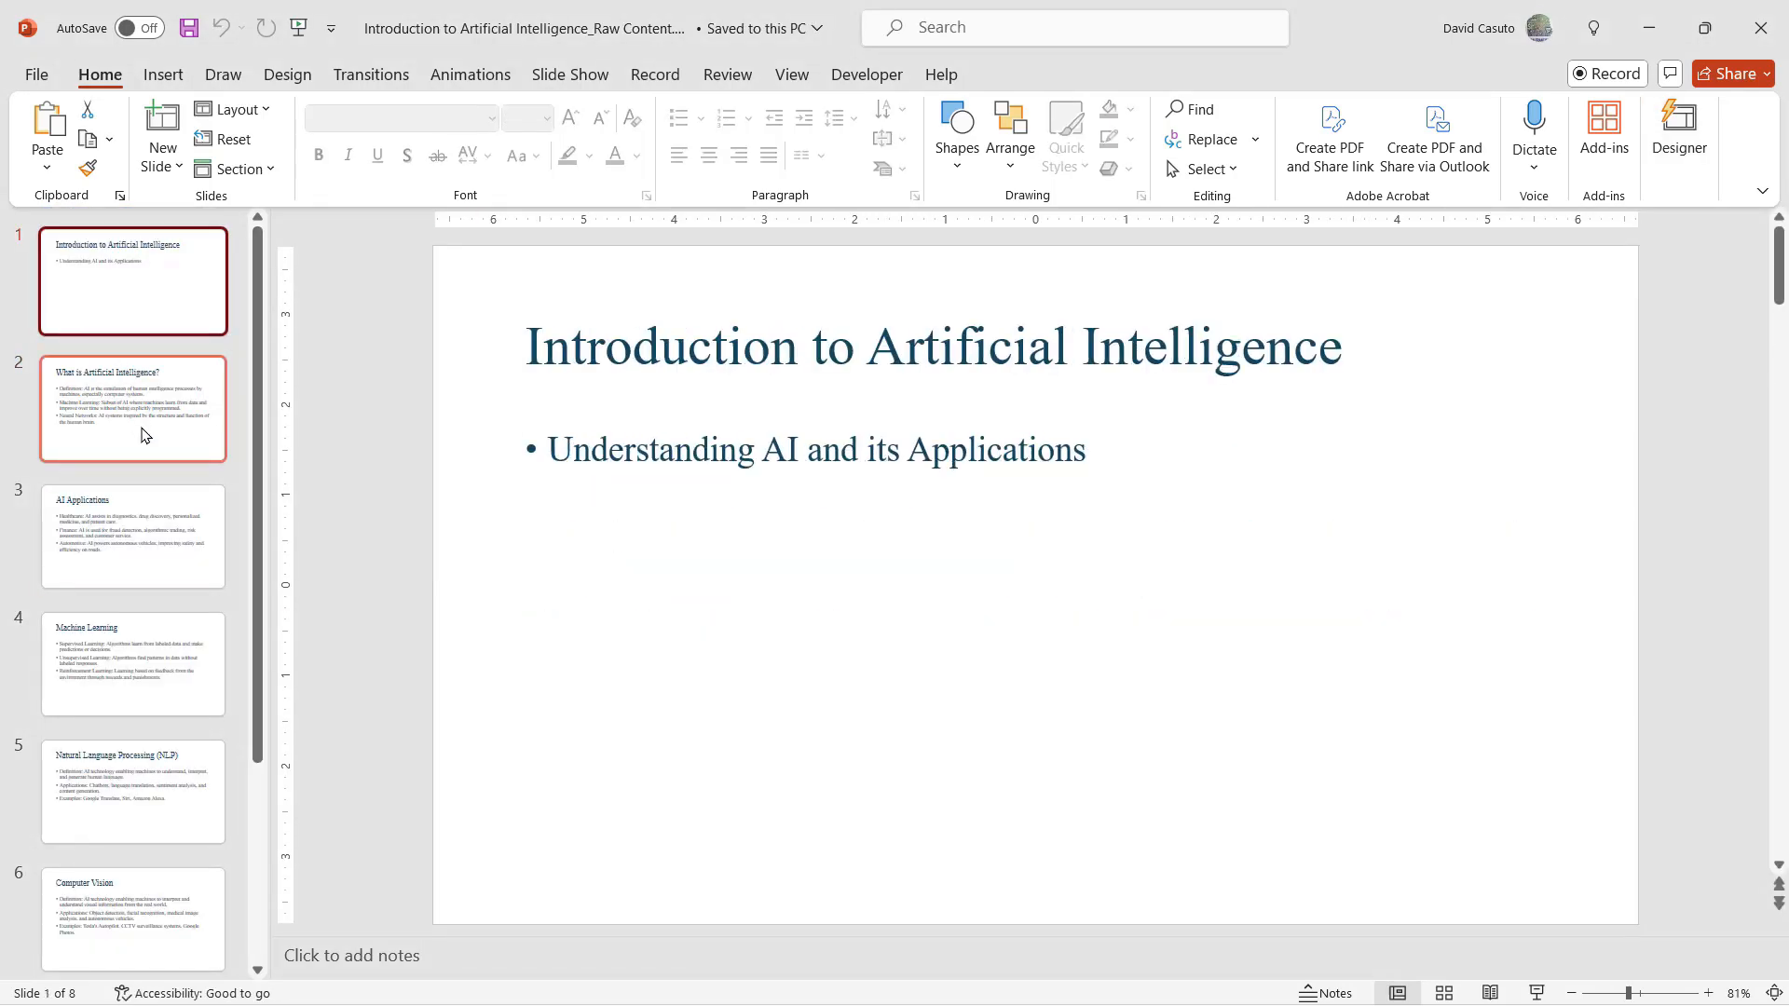
{"action": "left_click", "coordinate": [140, 434]}
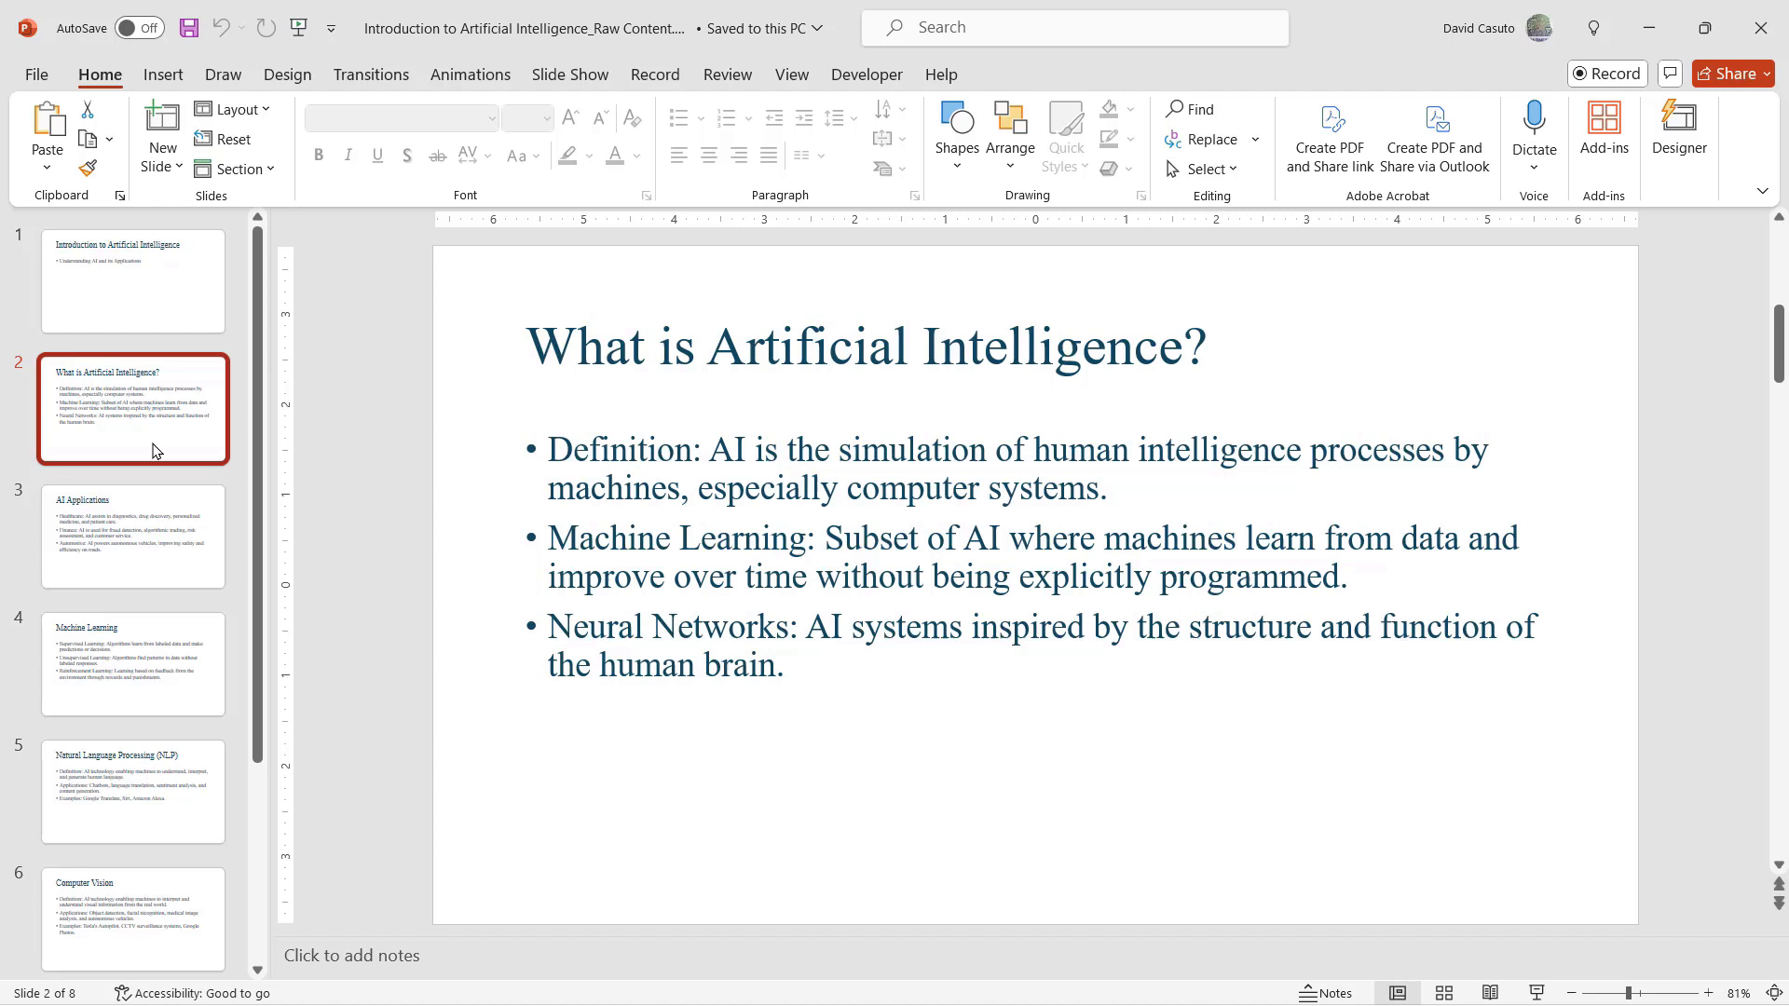
{"action": "left_click", "coordinate": [133, 536]}
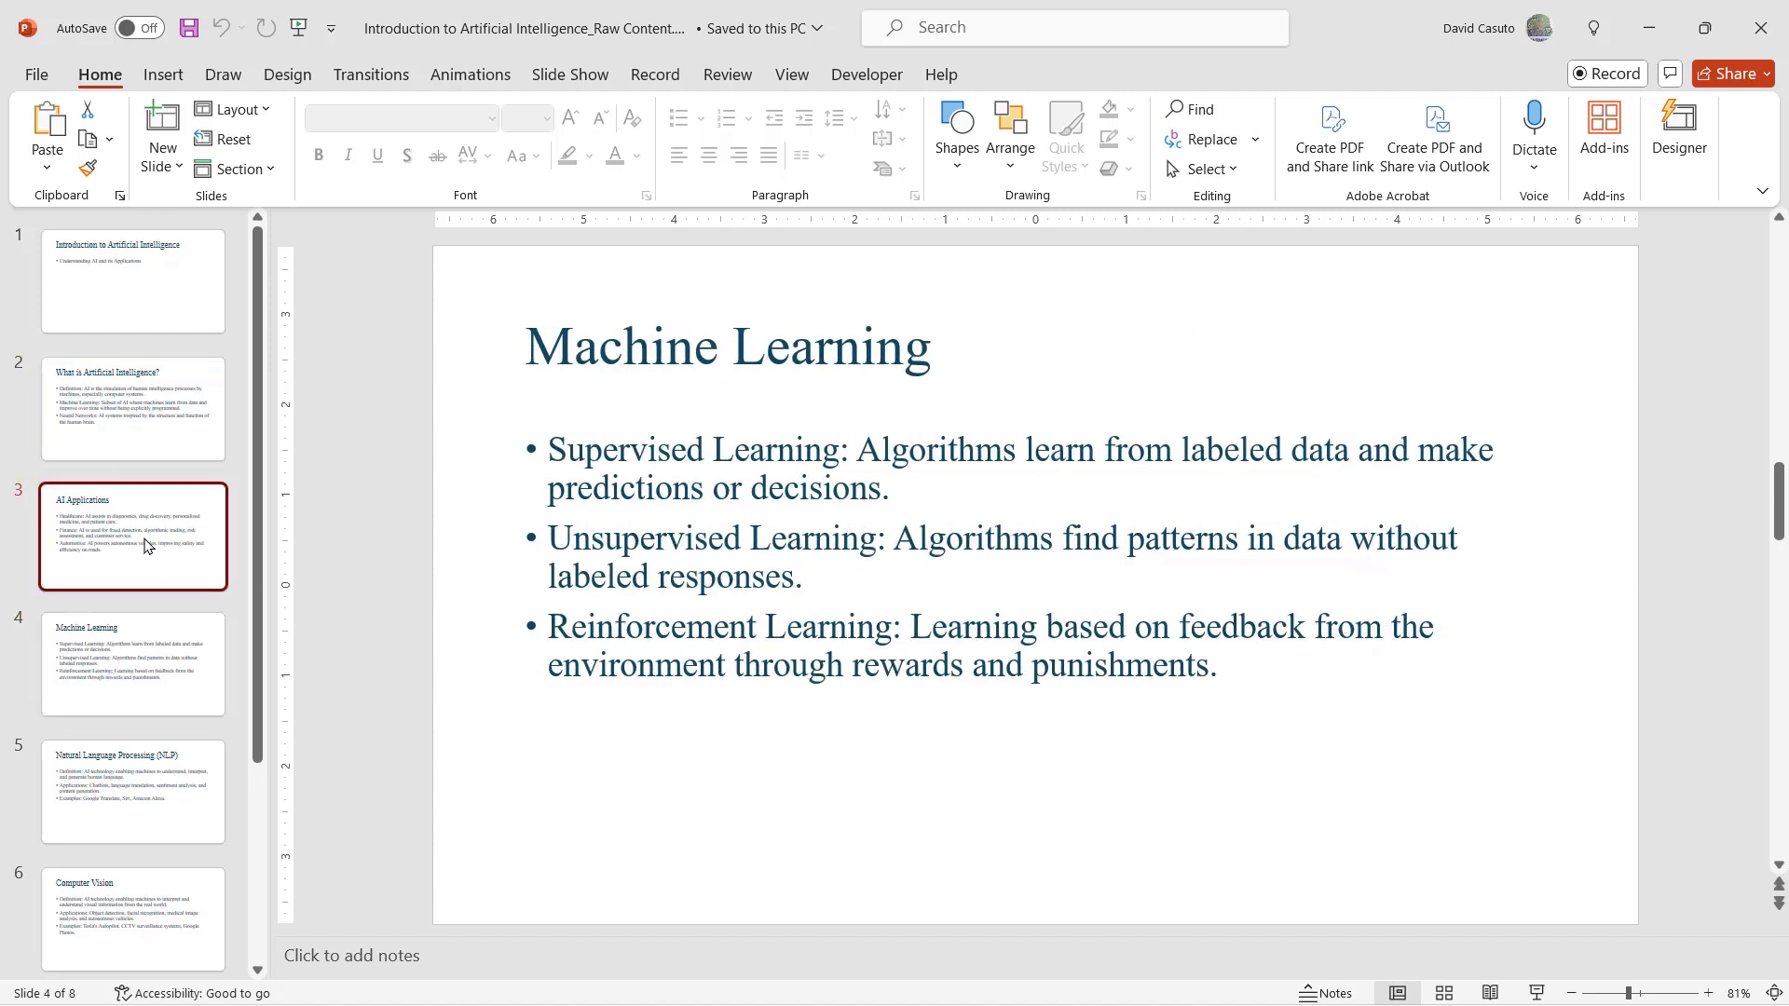
{"action": "left_click", "coordinate": [133, 537]}
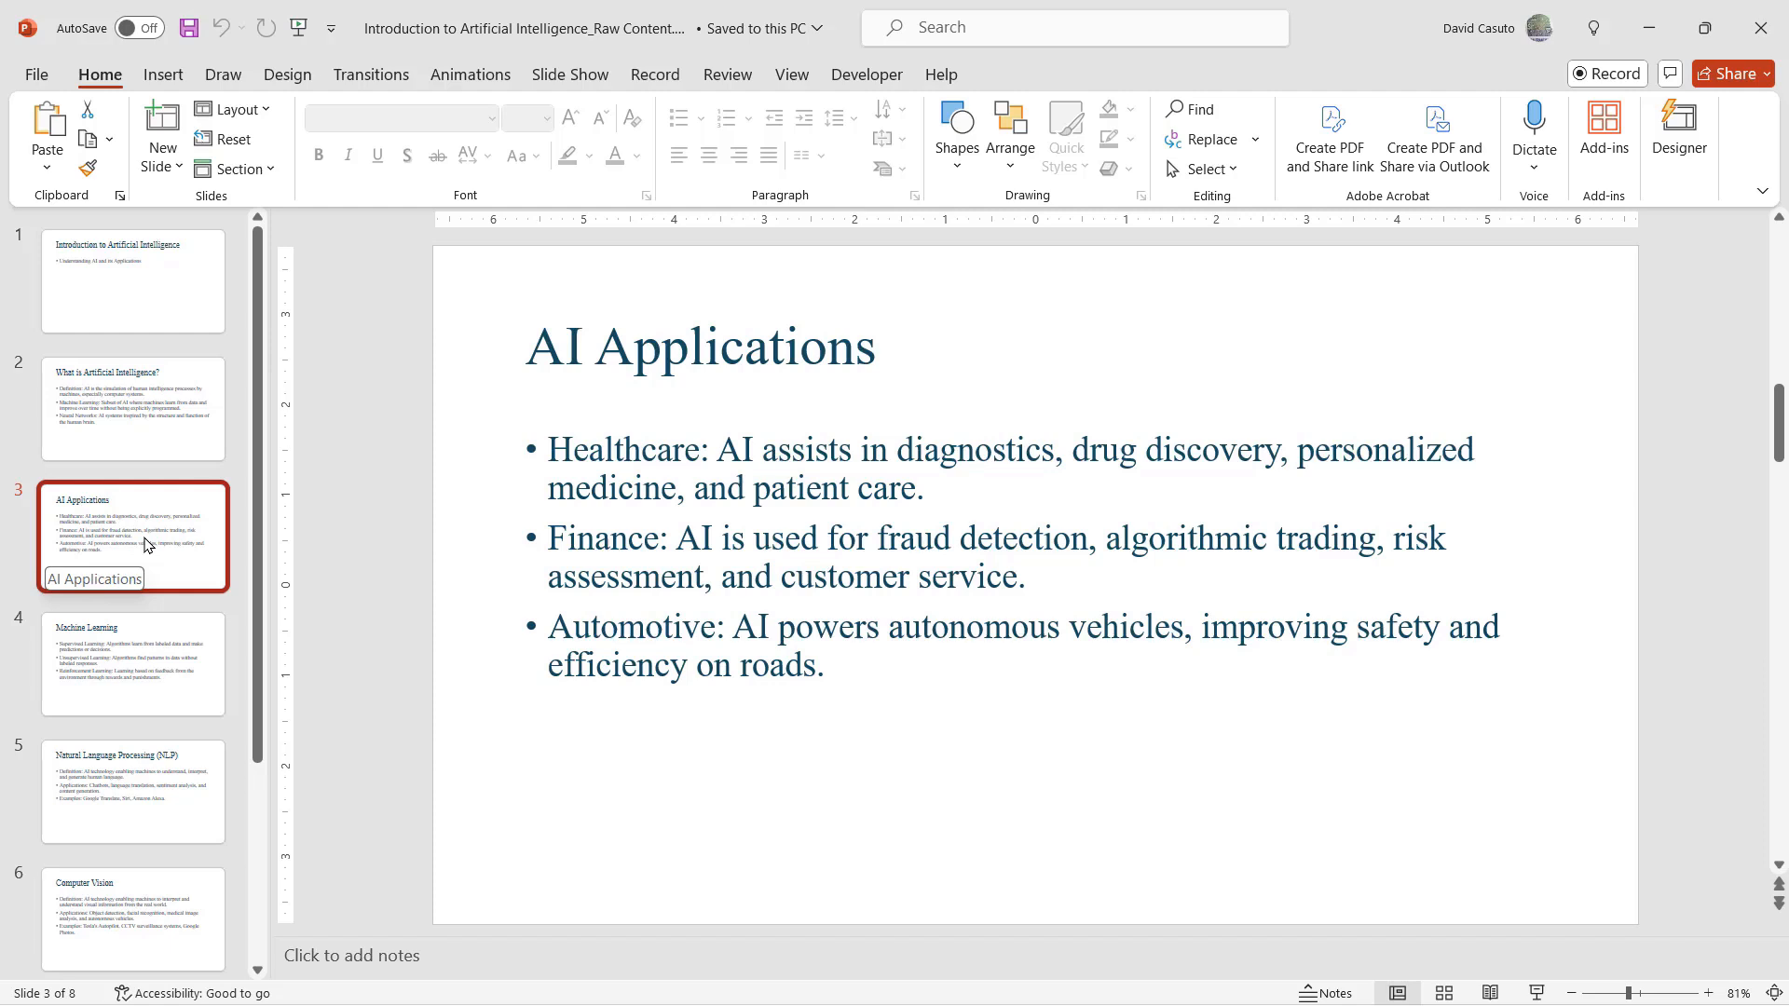
{"action": "mouse_move", "coordinate": [126, 430]}
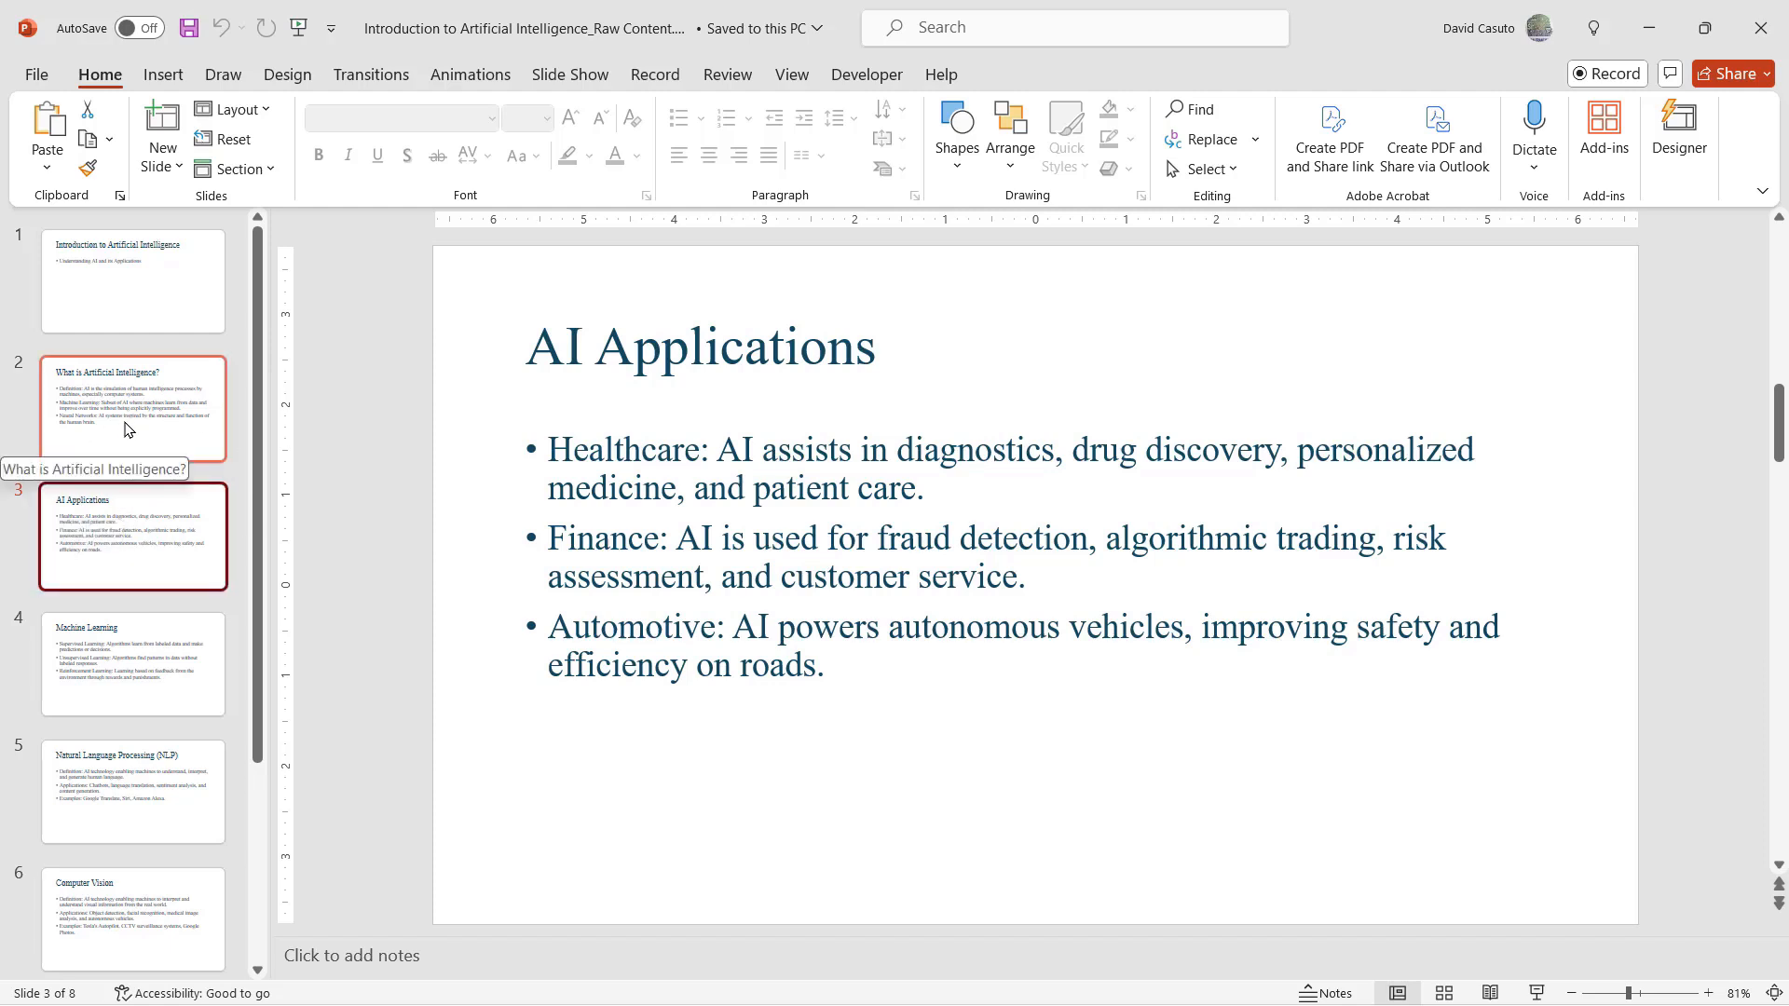